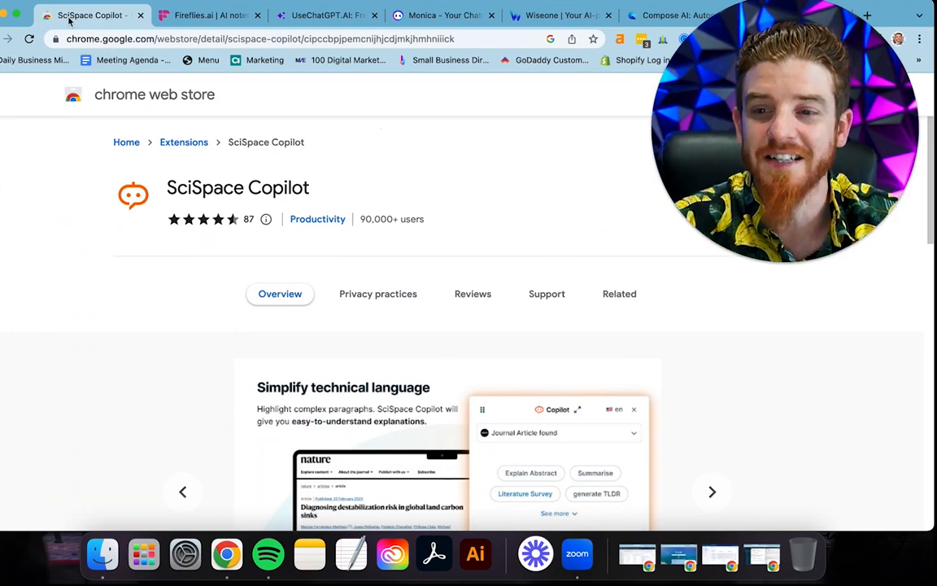
mouse_move(91, 15)
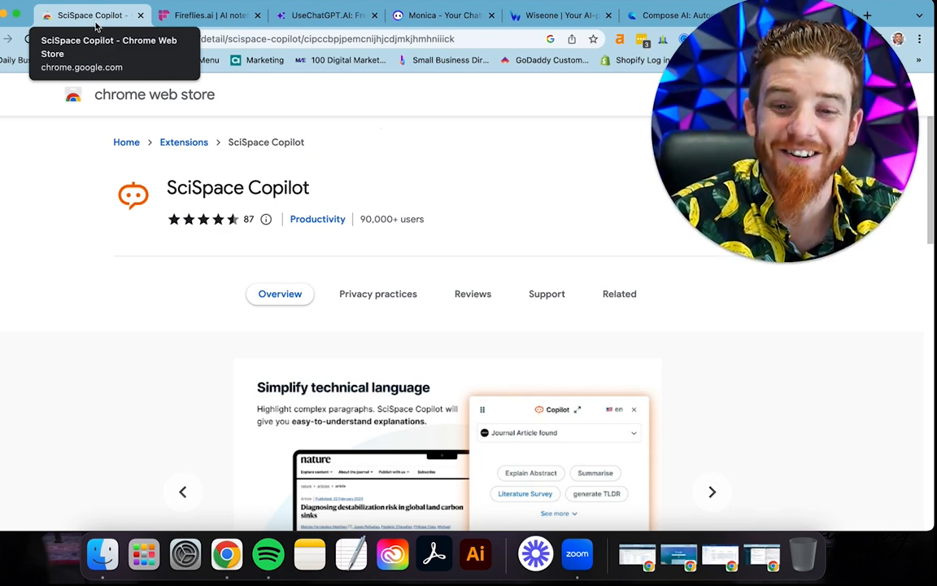
Browse the SciSpace Copilot listing details in the Chrome Web Store.
scroll("down", 3)
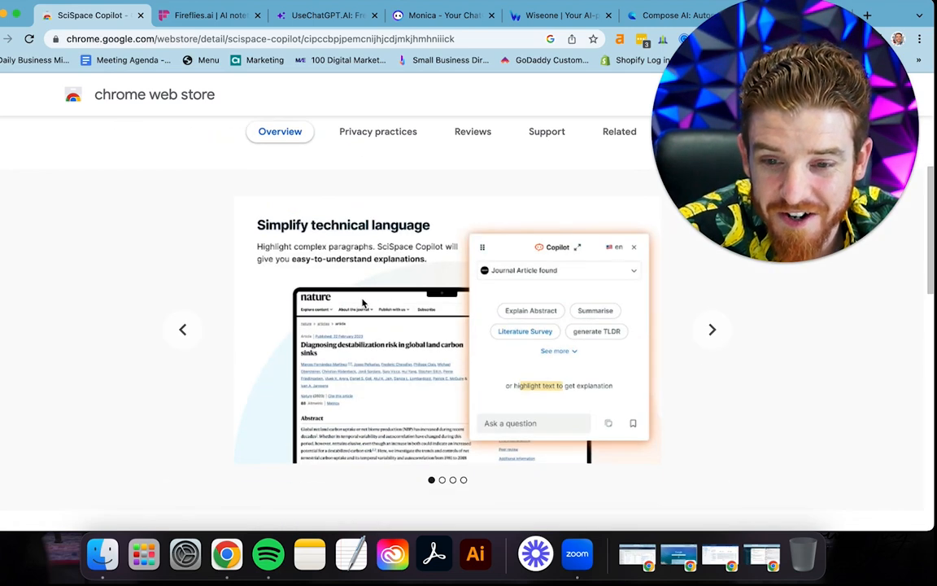
scroll("down", 3)
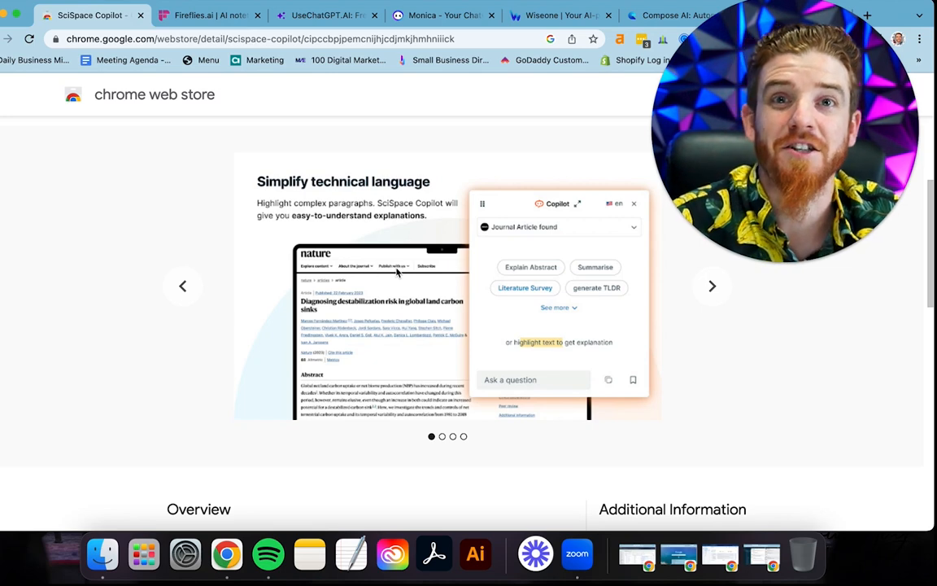
mouse_move(404, 270)
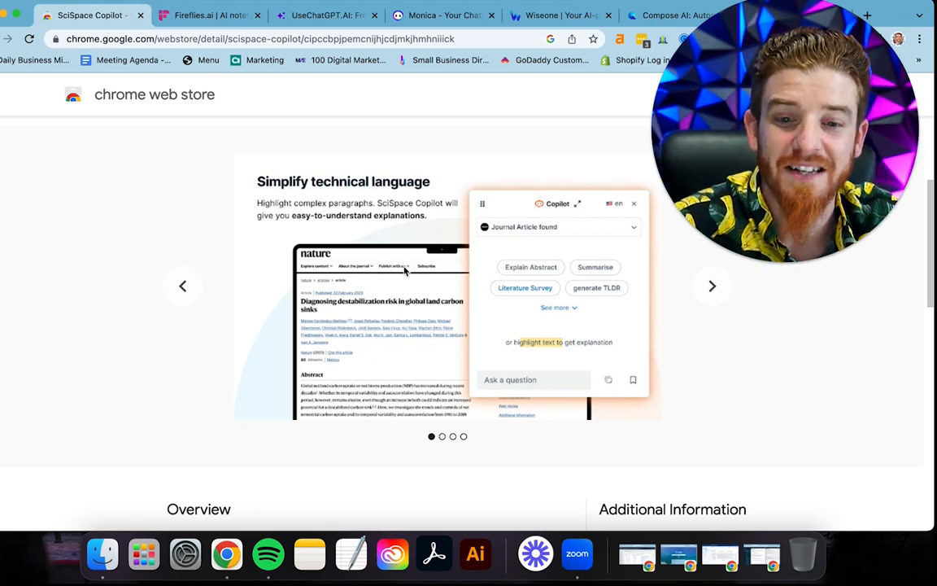
mouse_move(503, 199)
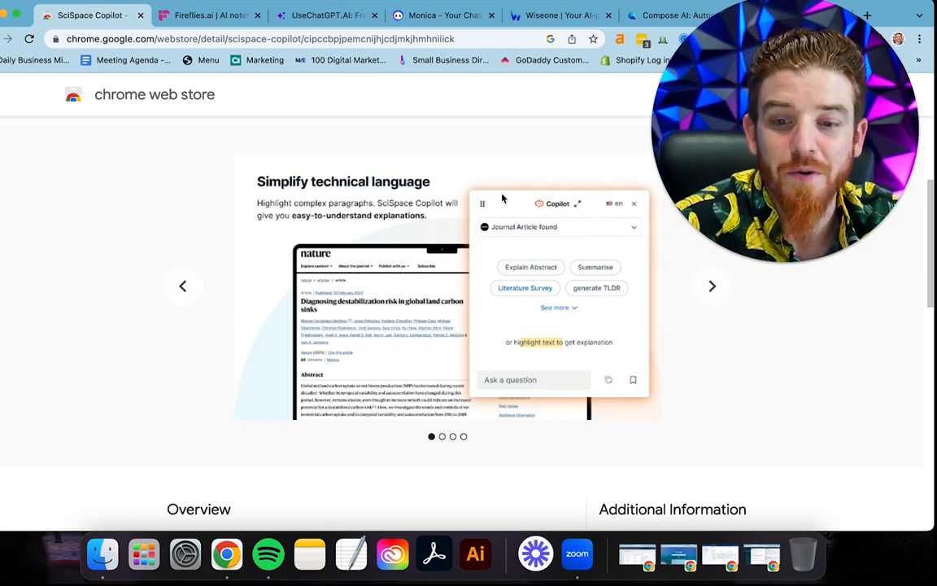
scroll("down", 3)
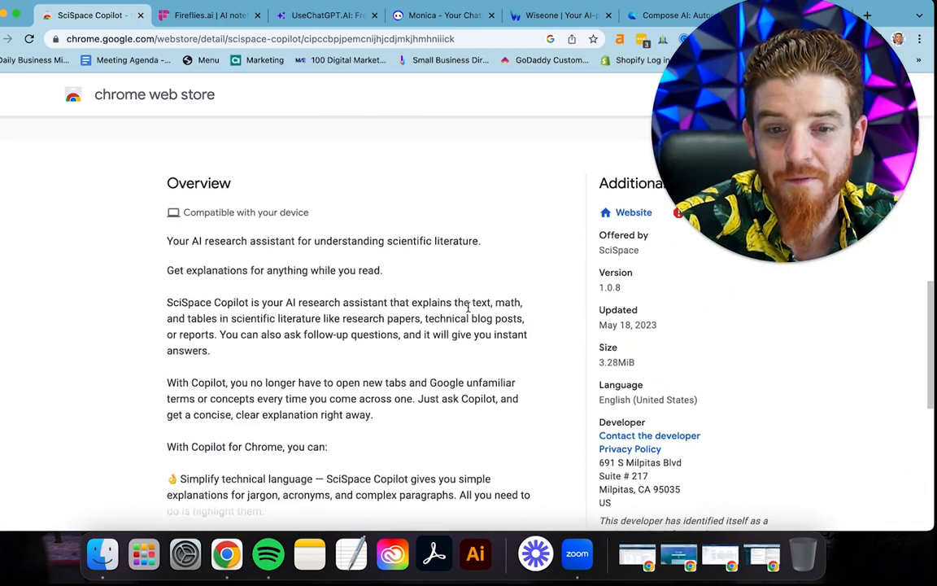
scroll("up", 3)
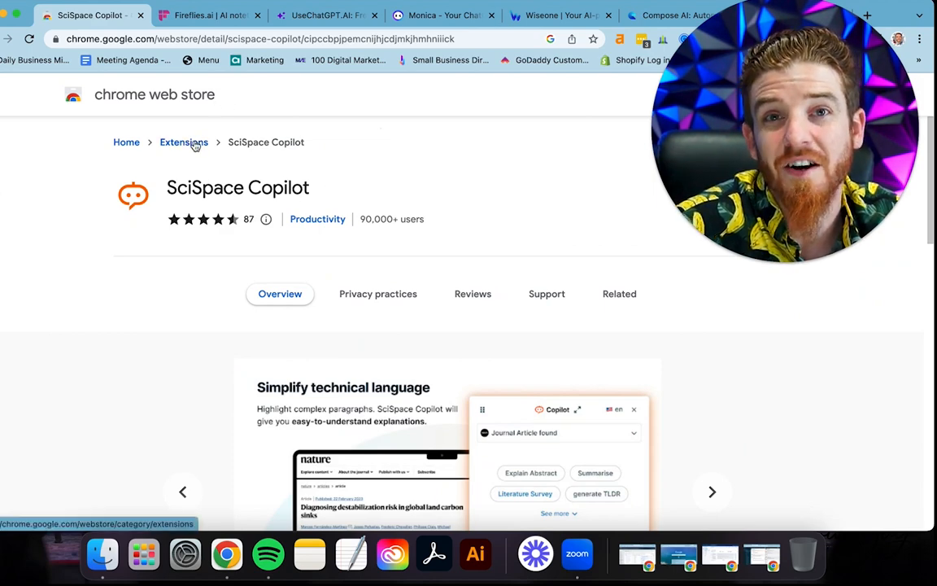
mouse_move(192, 146)
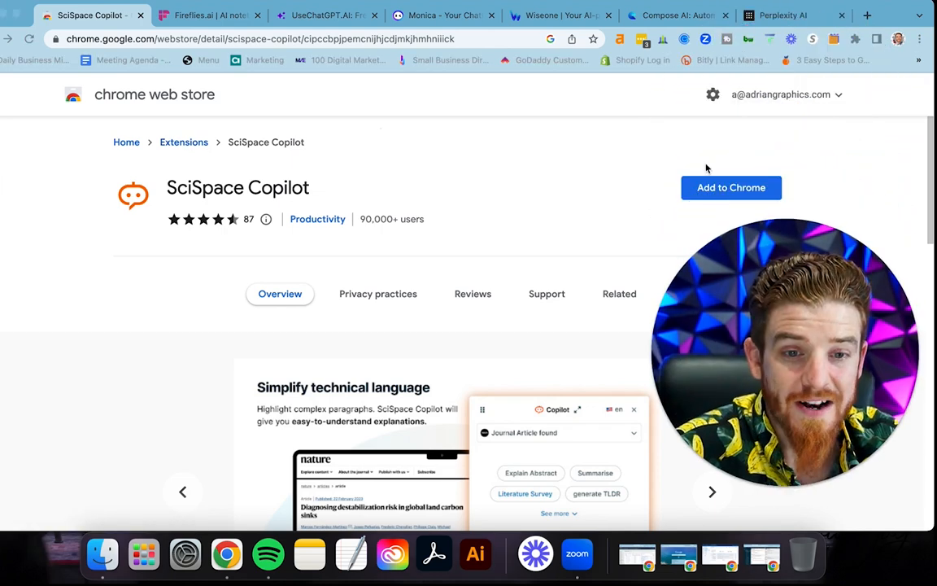
Install the SciSpace Copilot extension, then move on to the Fireflies.ai tab.
left_click(730, 187)
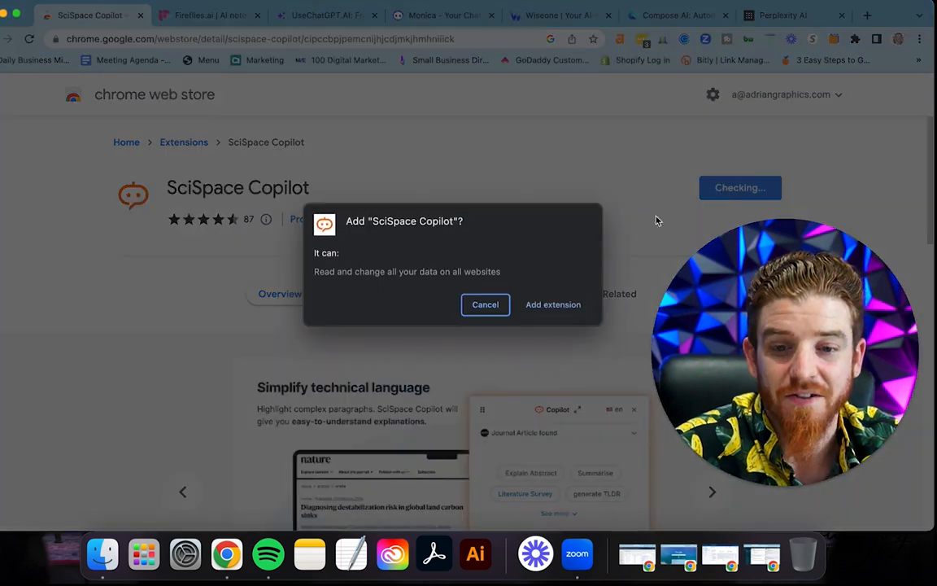
left_click(485, 305)
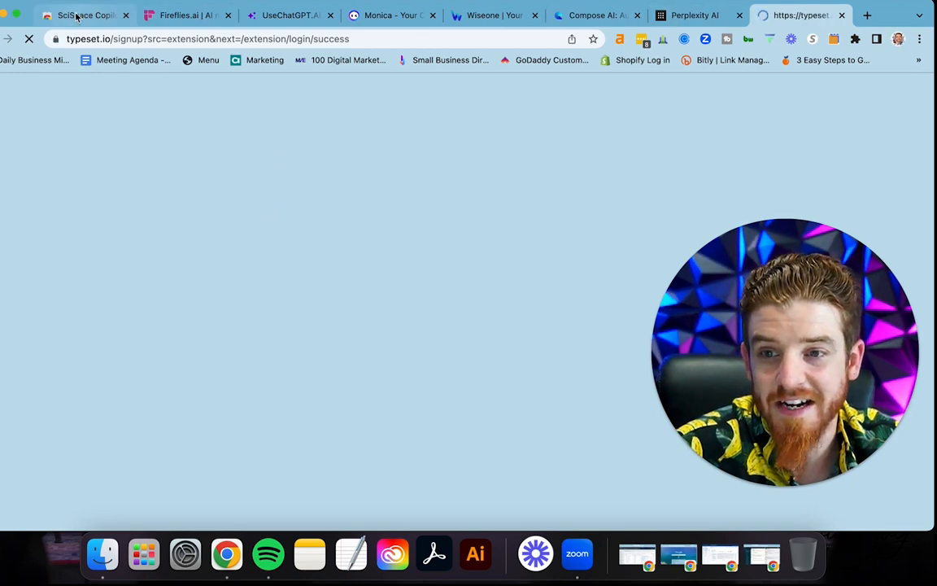
left_click(82, 15)
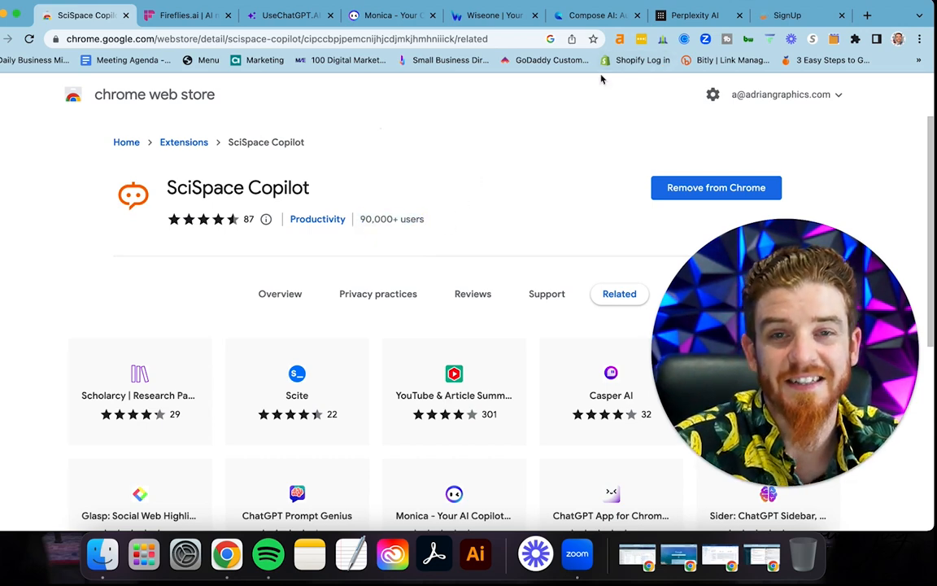
mouse_move(573, 228)
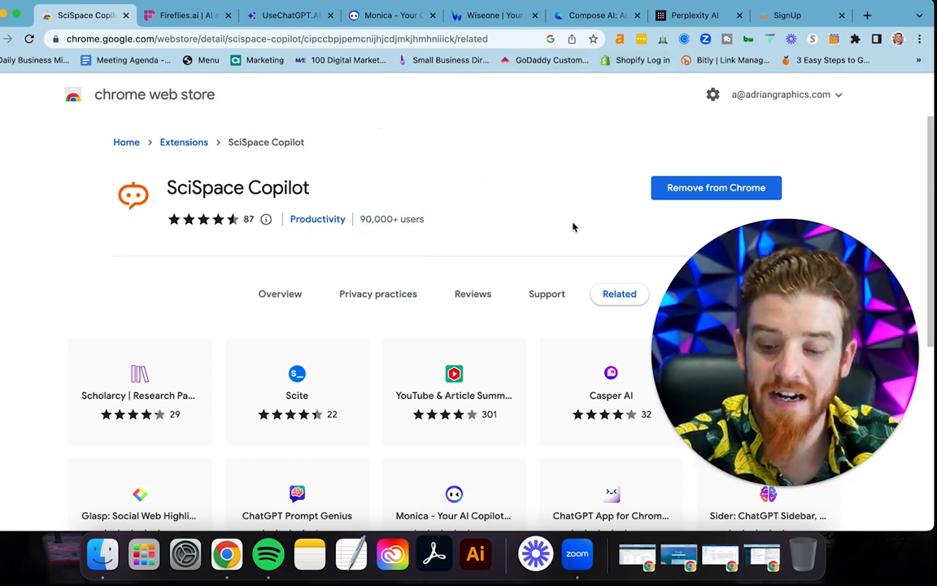
left_click(179, 15)
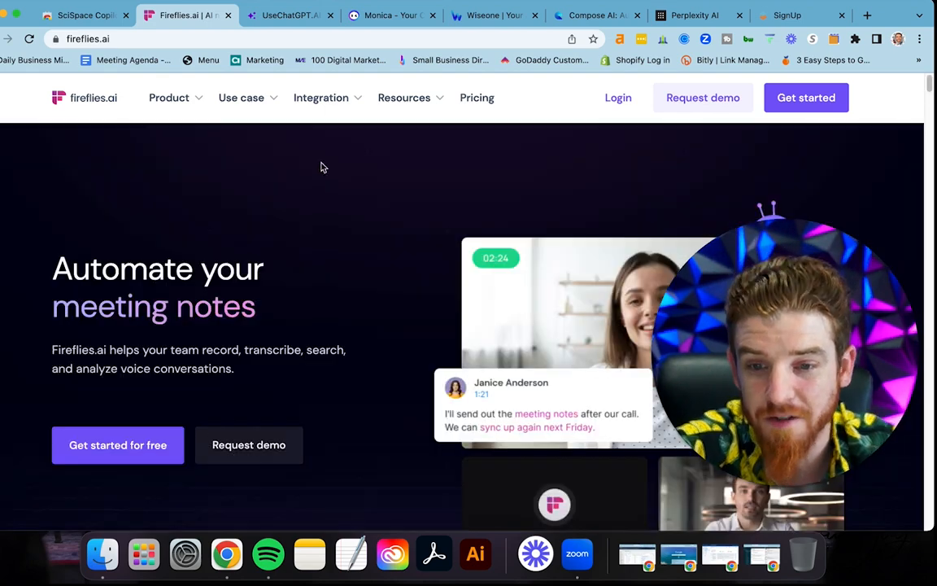
Dismiss the AI Super summaries banner and scroll Fireflies.ai to the client logos and meeting recording section.
scroll("down", 3)
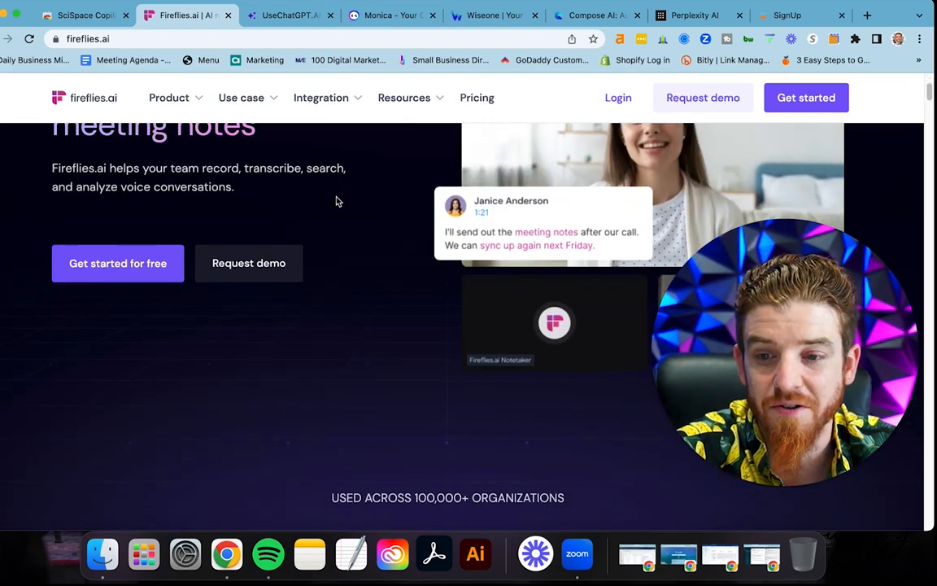
mouse_move(333, 195)
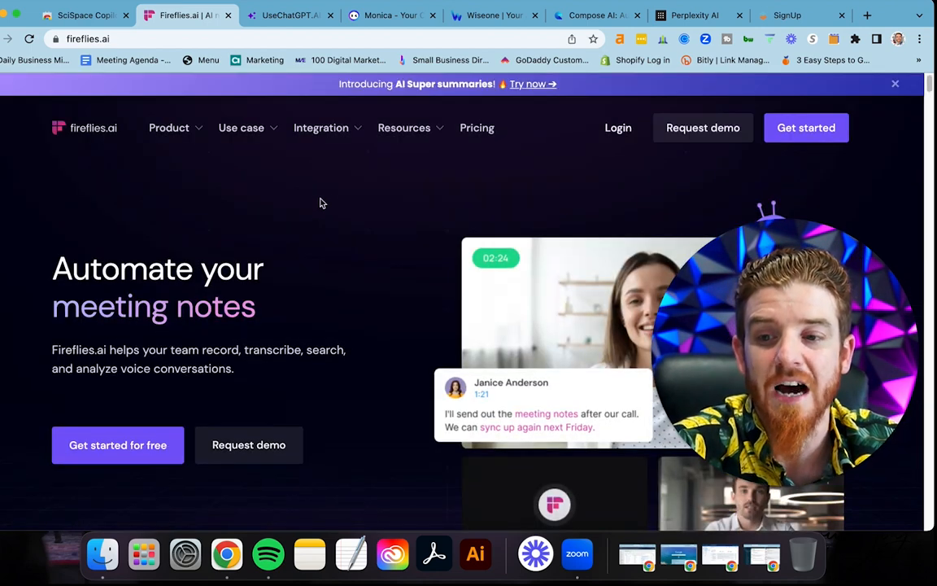
left_click(895, 83)
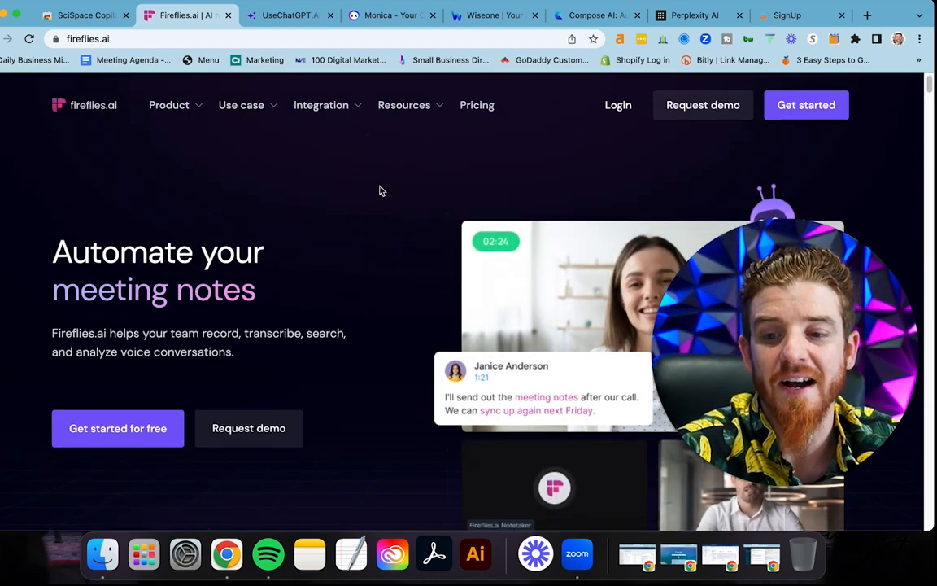
scroll("down", 3)
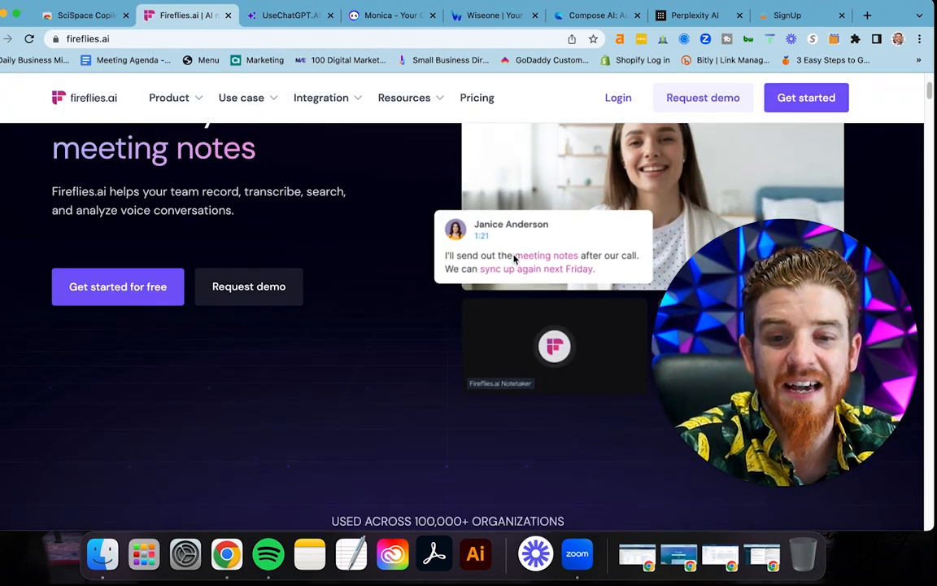
scroll("down", 3)
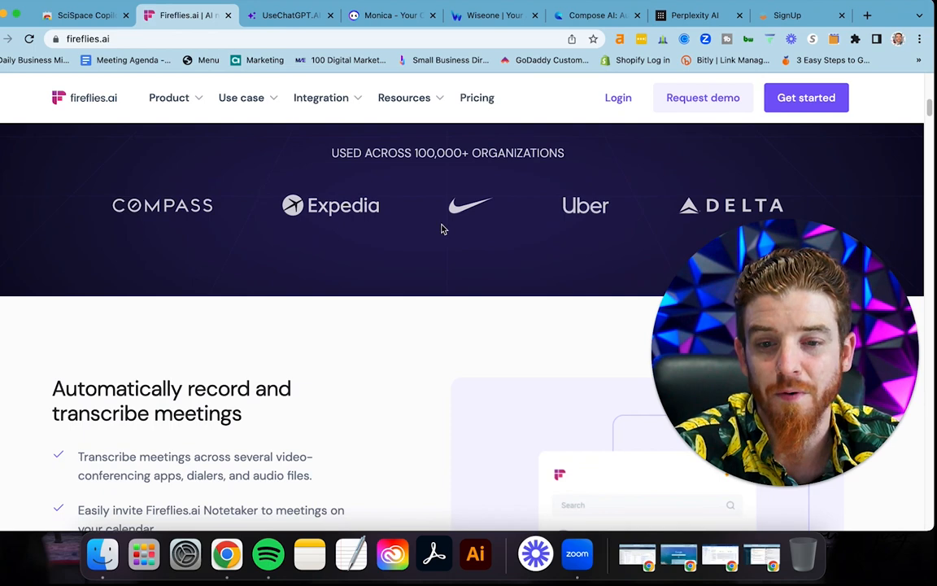
scroll("down", 3)
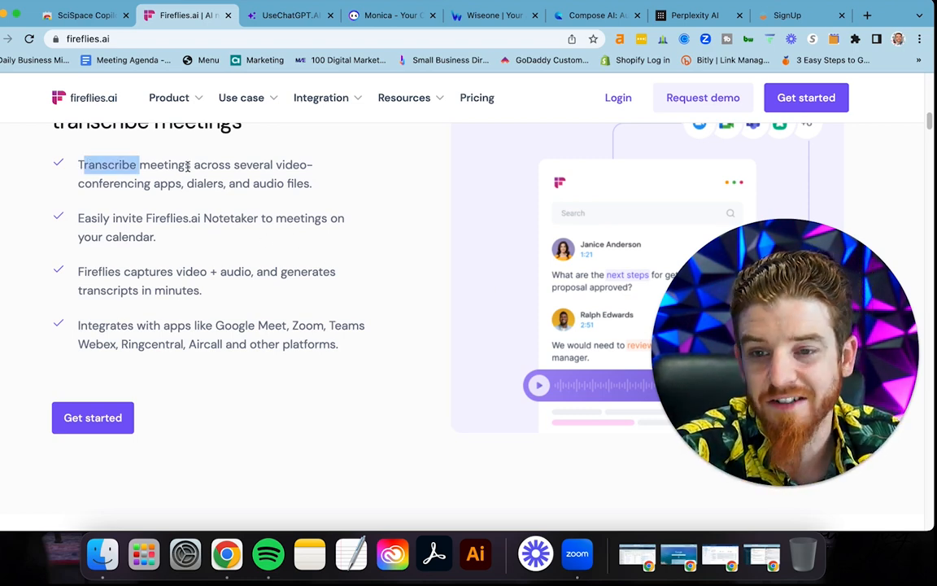
left_click_drag(79, 164, 313, 183)
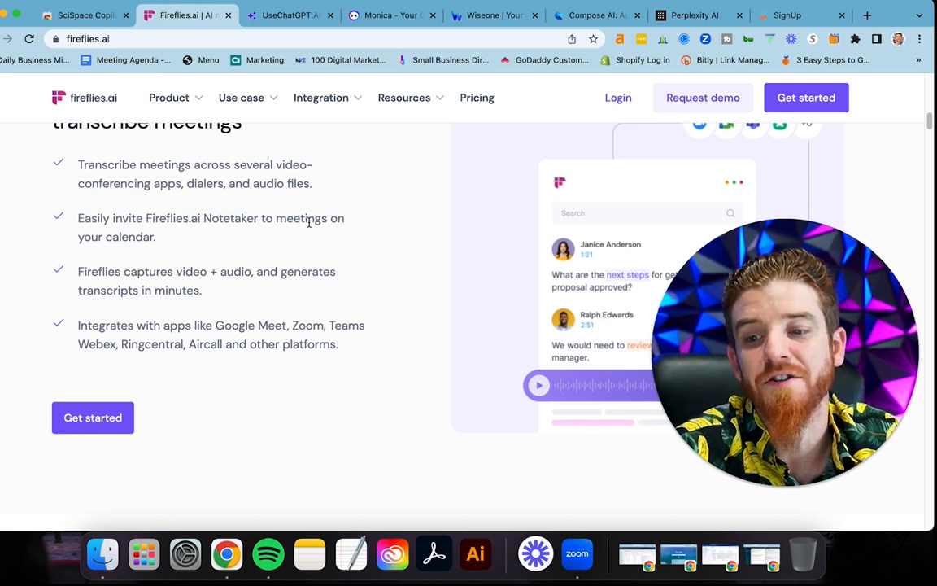
mouse_move(80, 271)
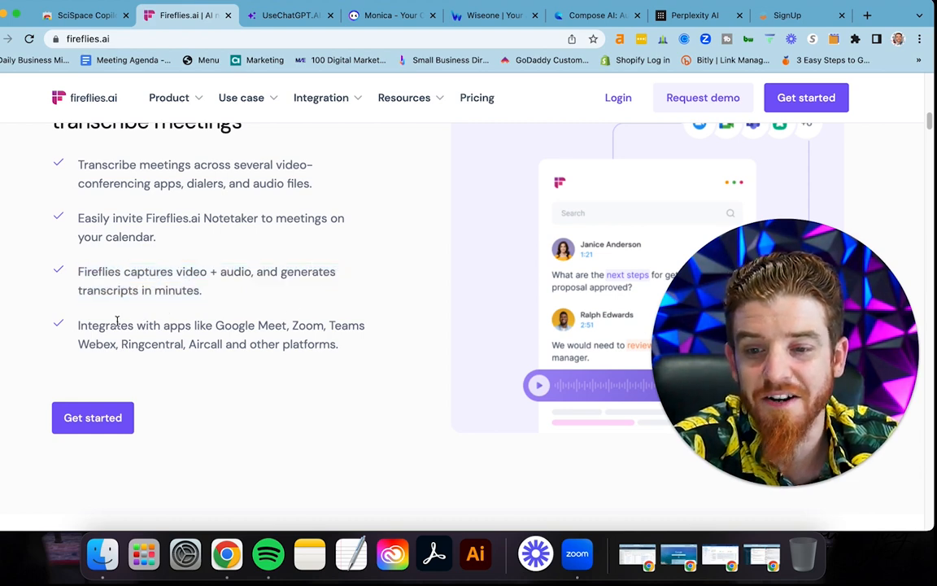
double_click(162, 325)
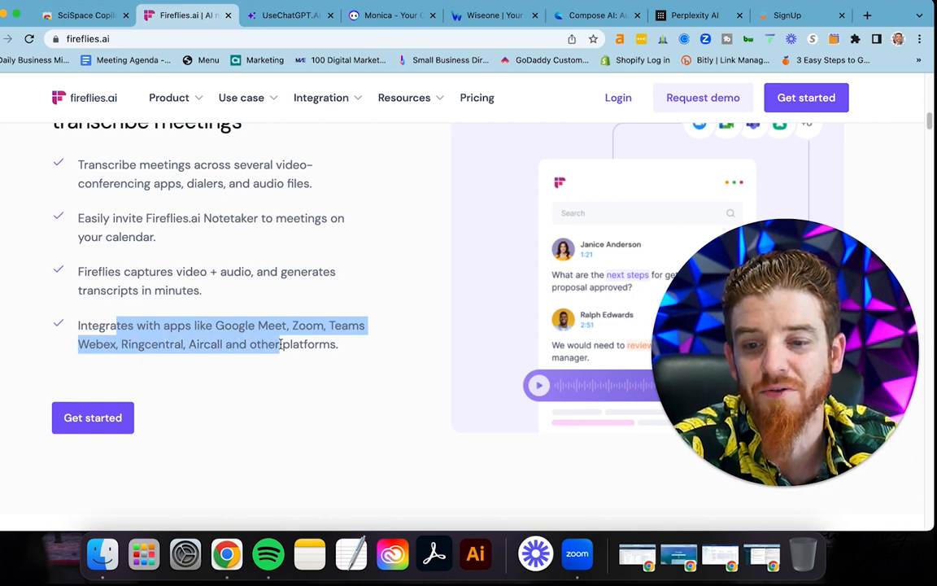
scroll("down", 3)
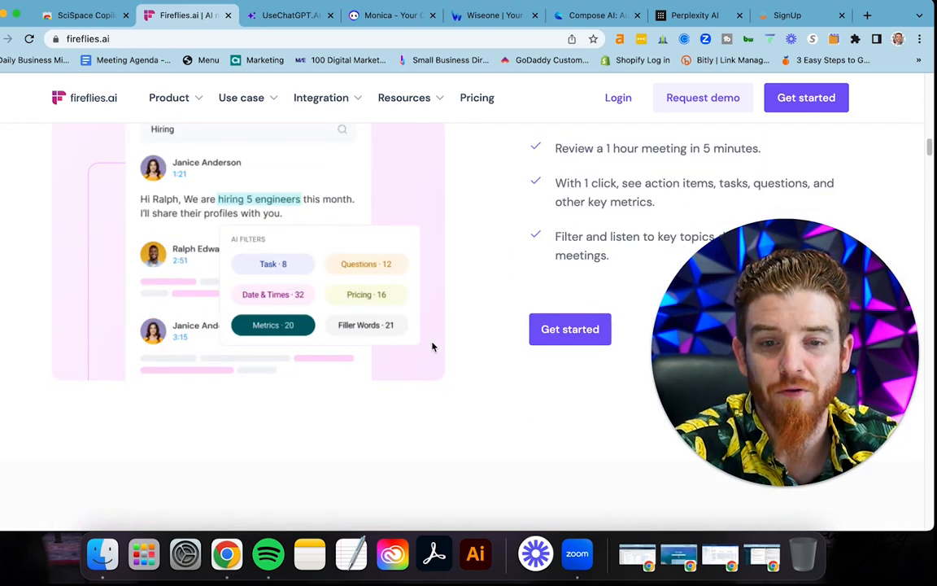
scroll("down", 3)
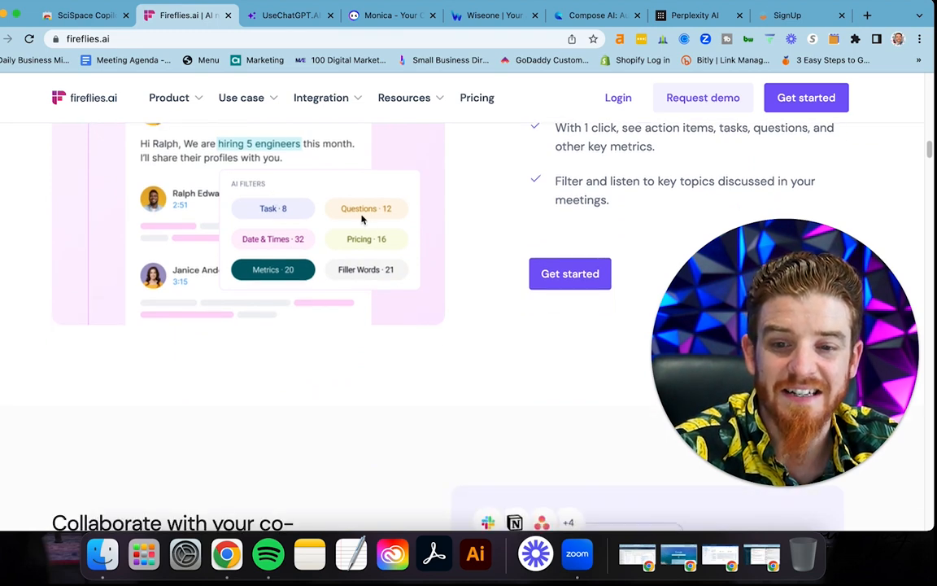
mouse_move(374, 260)
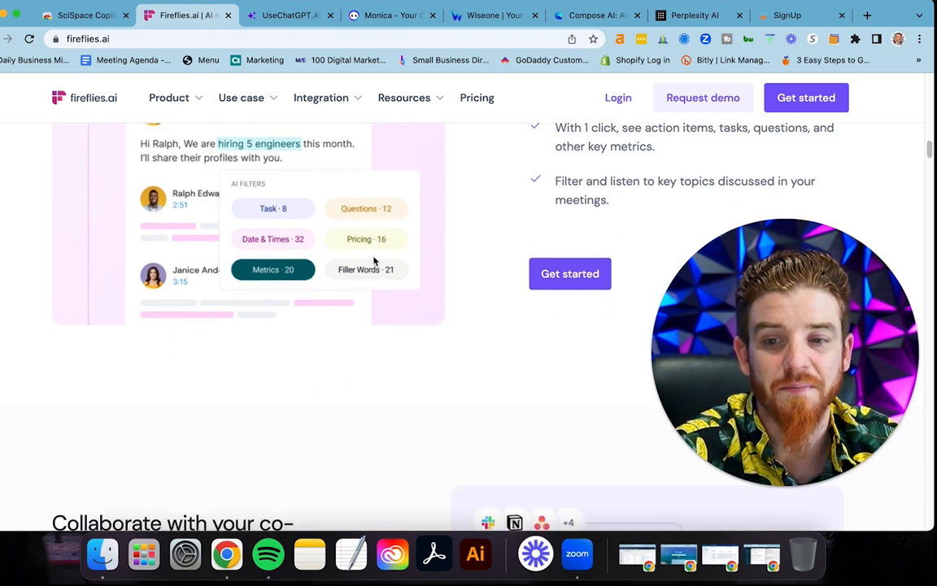
scroll("down", 3)
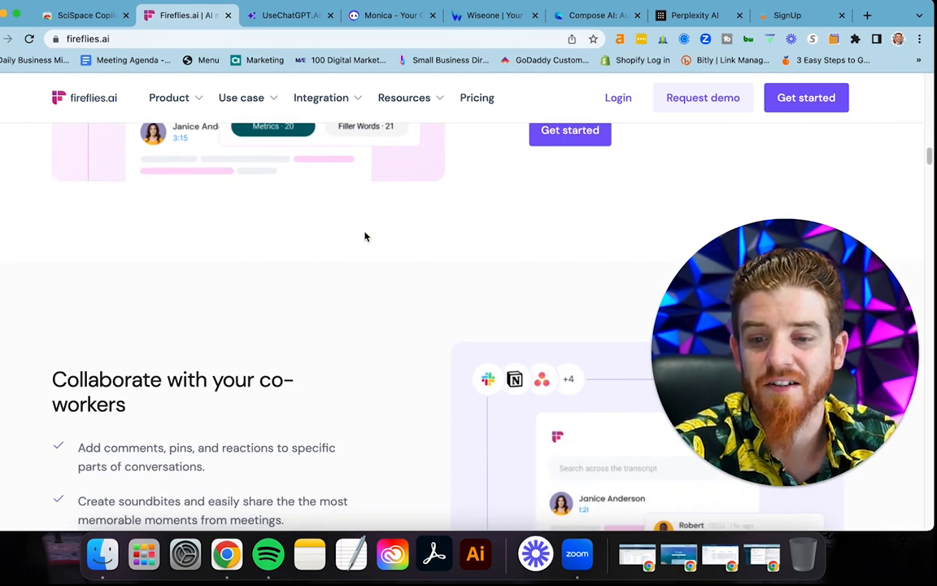
scroll("down", 3)
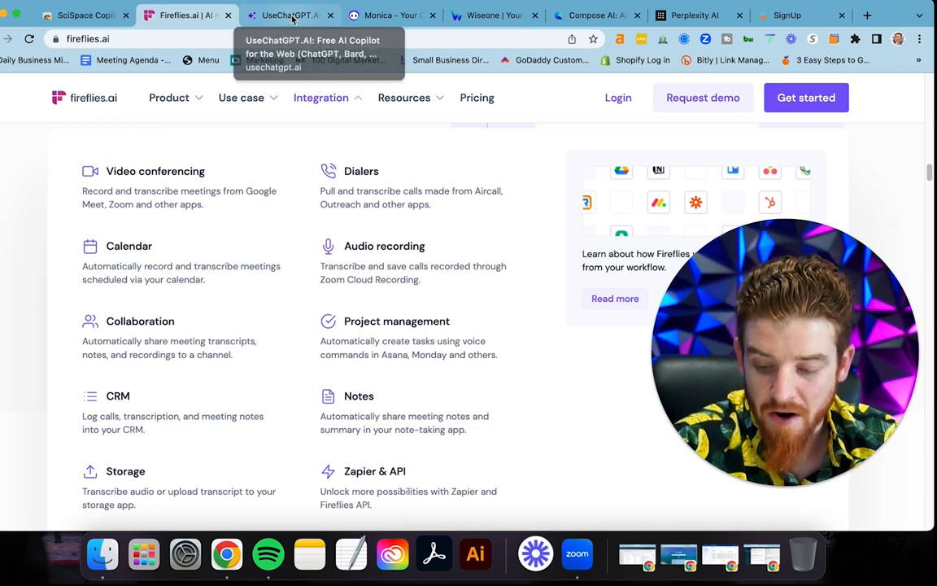
left_click(290, 15)
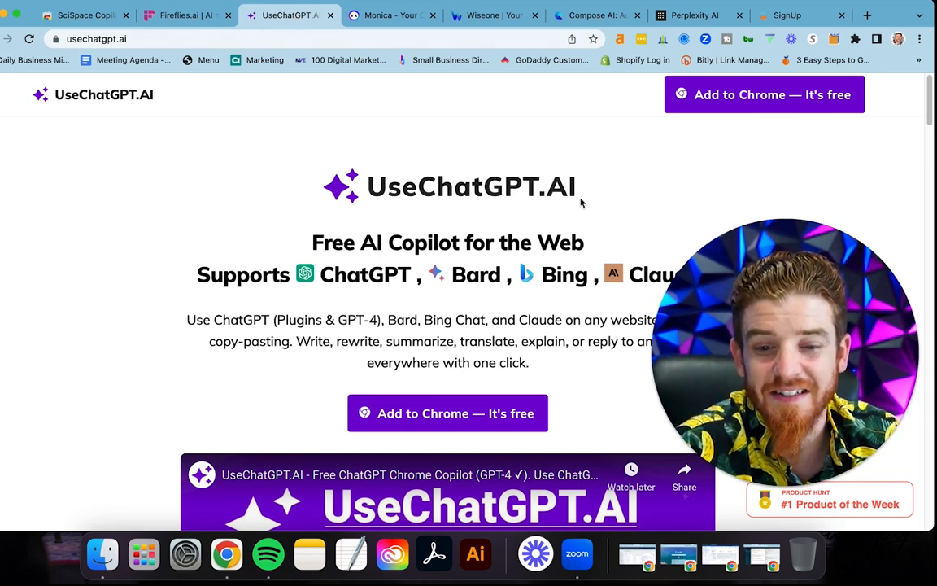
mouse_move(446, 312)
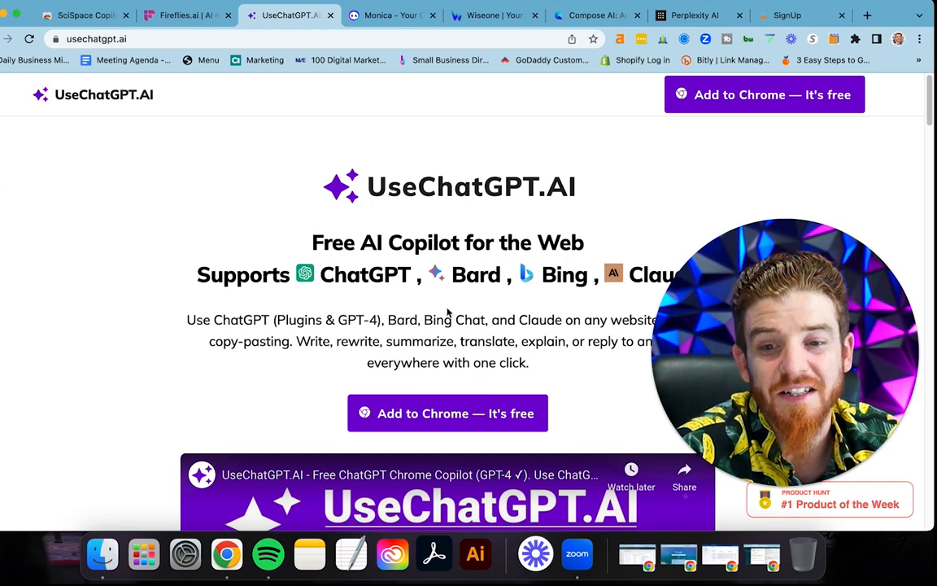
scroll("down", 3)
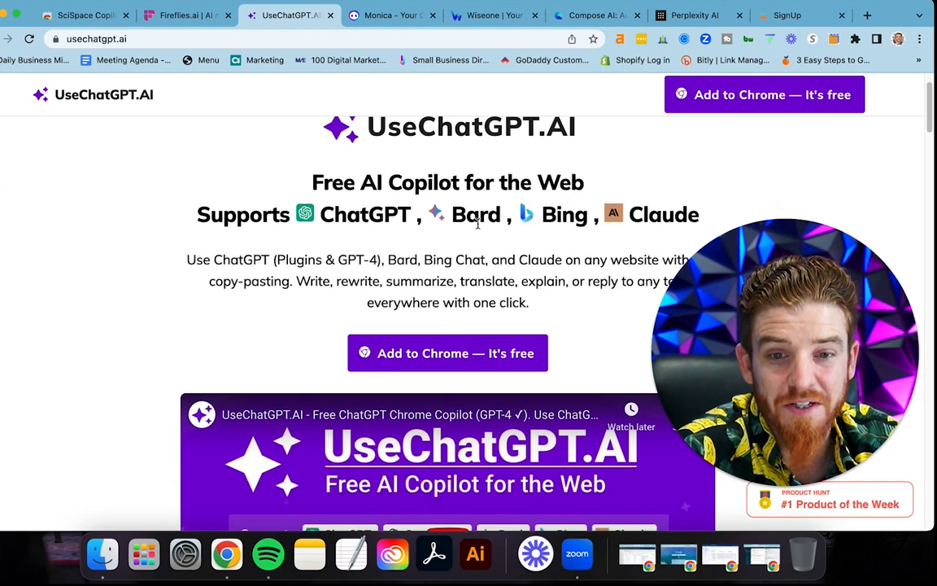
scroll("down", 3)
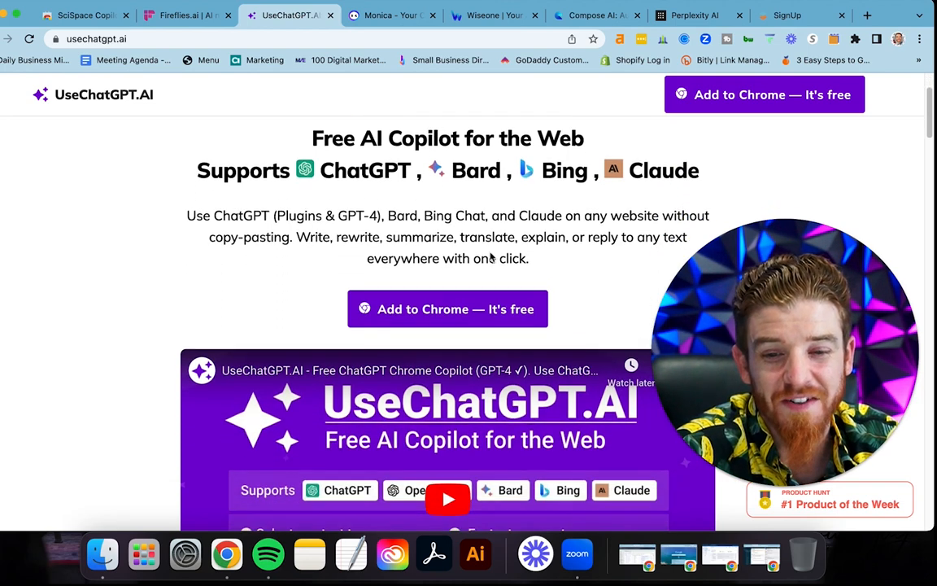
scroll("down", 3)
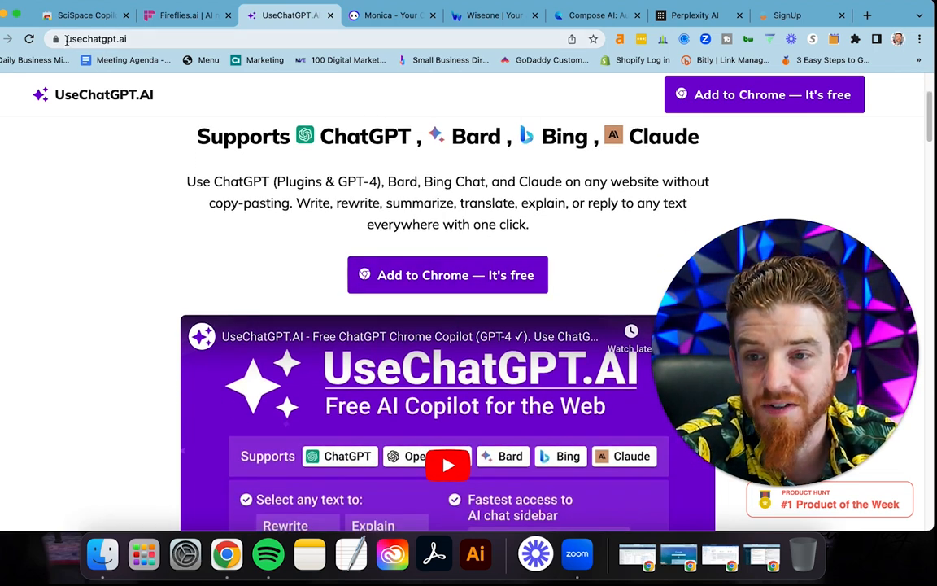
Start installing UseChatGPT.AI via the site's 'Add to Chrome' link and add it in the Web Store.
left_click(122, 39)
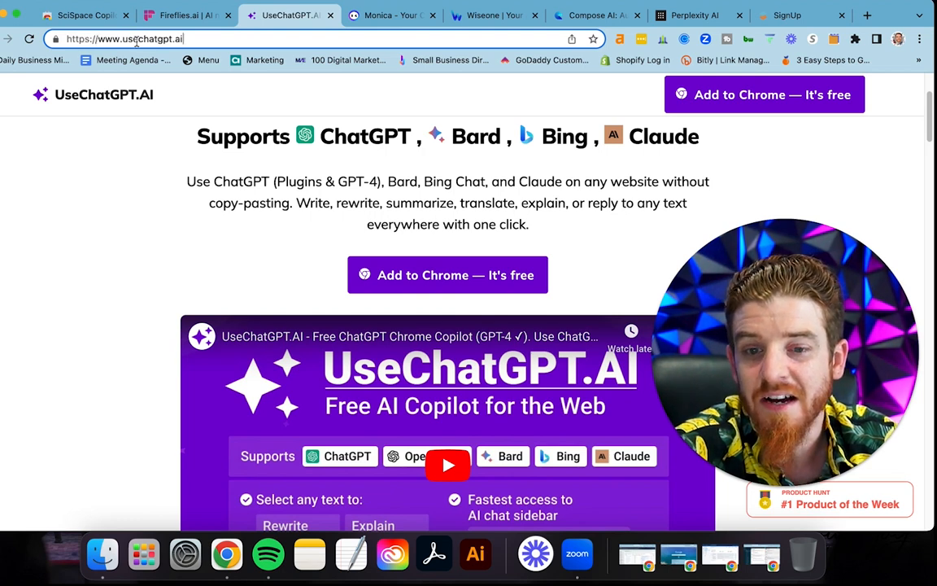
left_click(447, 275)
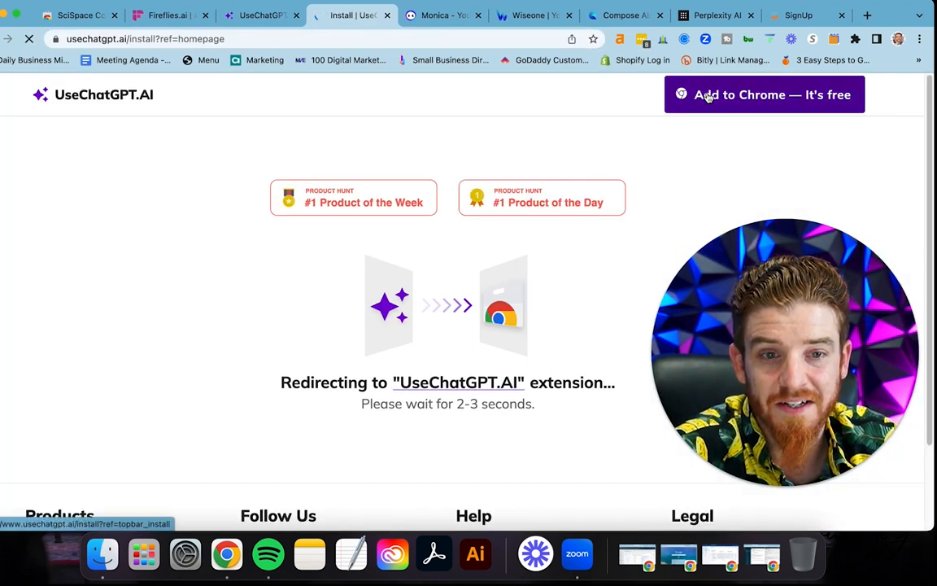
left_click(764, 95)
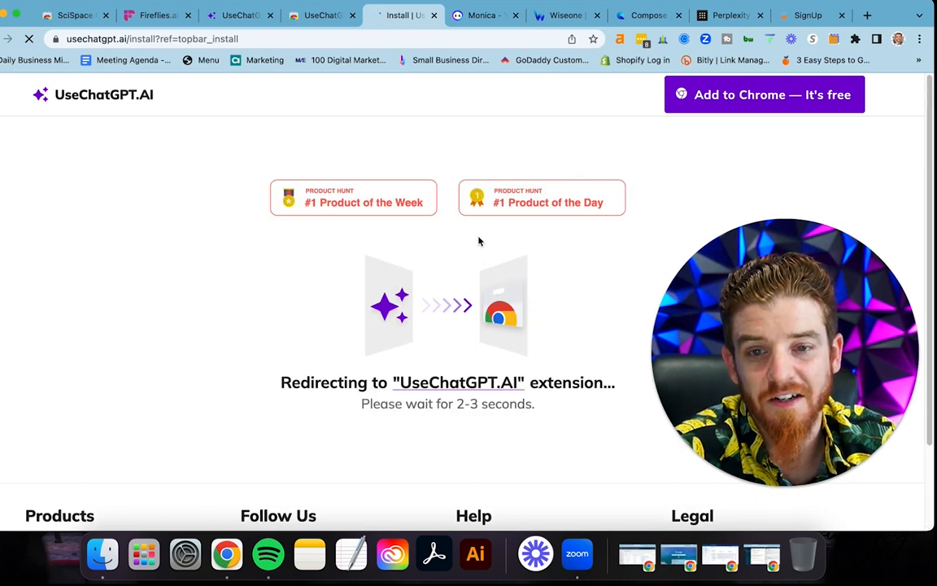
mouse_move(426, 185)
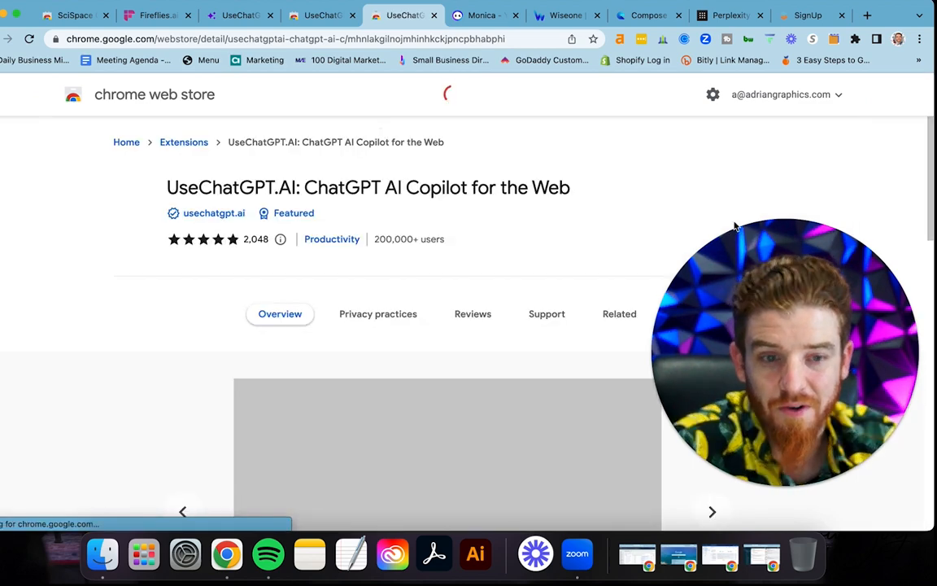
left_click(739, 187)
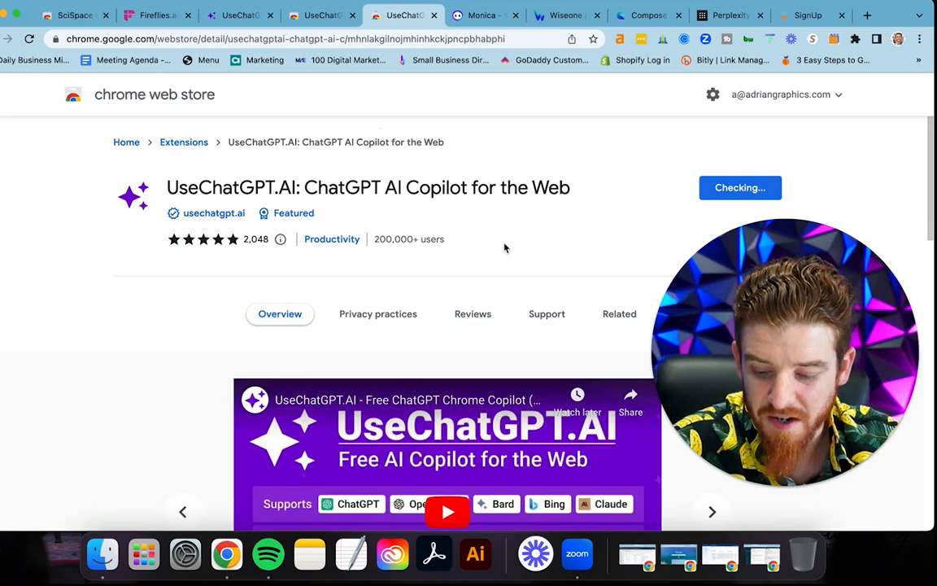
Reach the UseChatGPT.AI sign-up page and browse its plans.
left_click(481, 14)
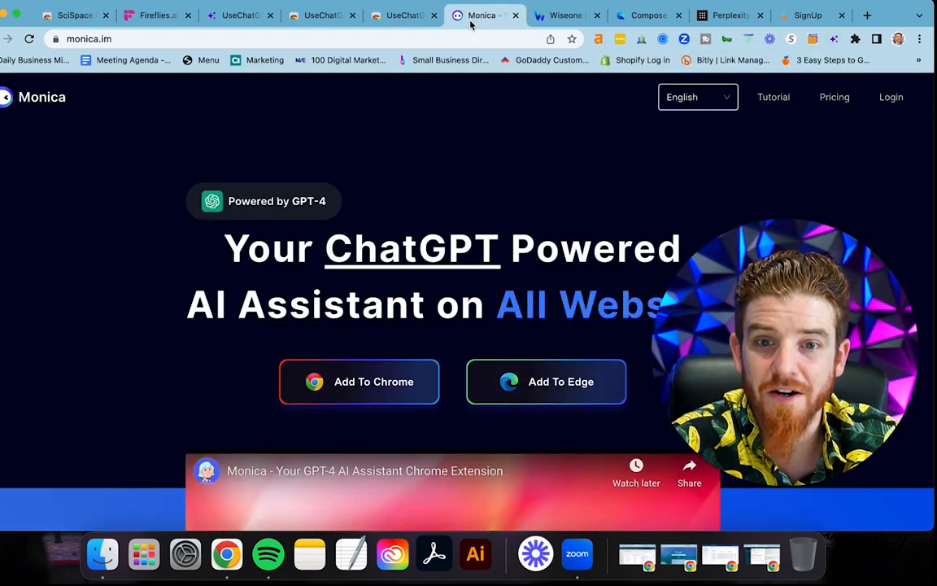
left_click(813, 15)
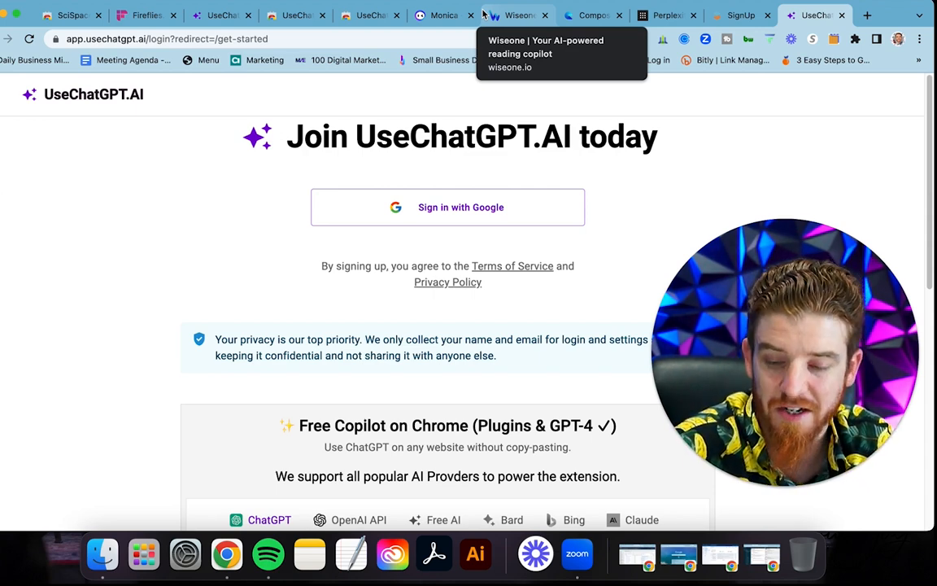
scroll("down", 3)
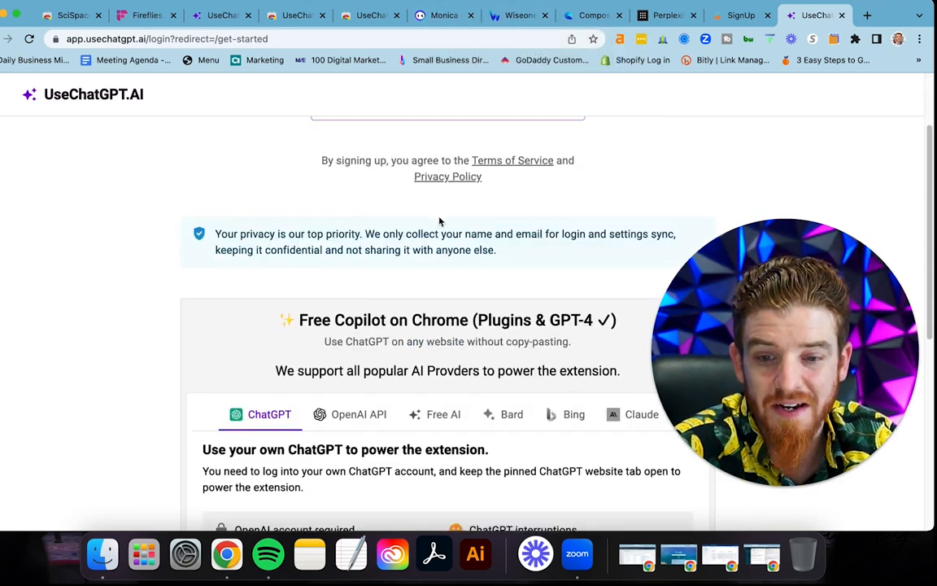
scroll("down", 3)
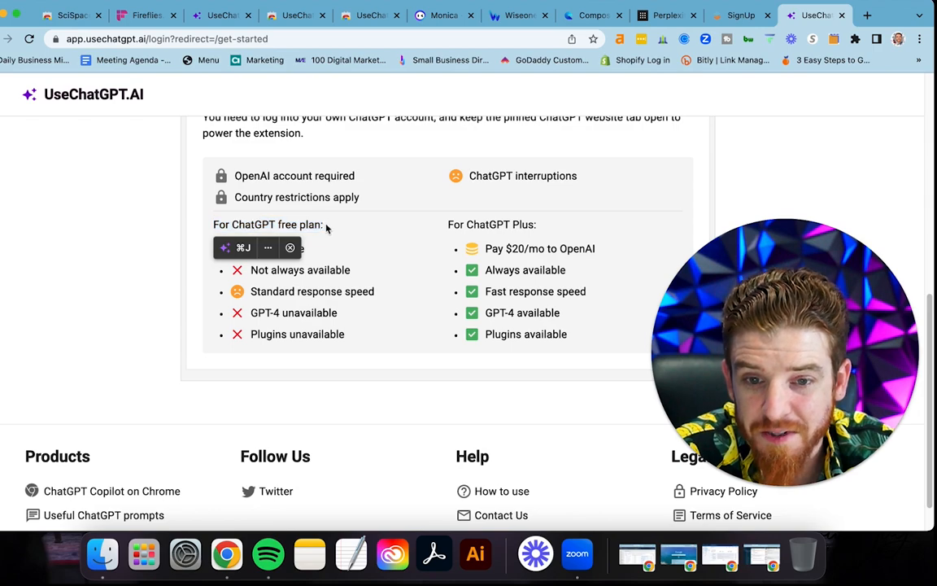
scroll("down", 3)
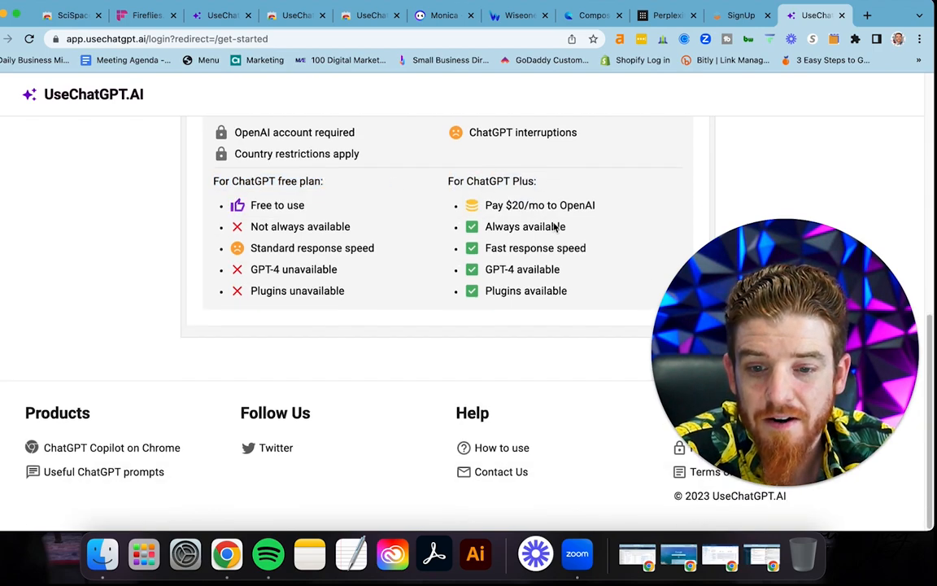
scroll("up", 3)
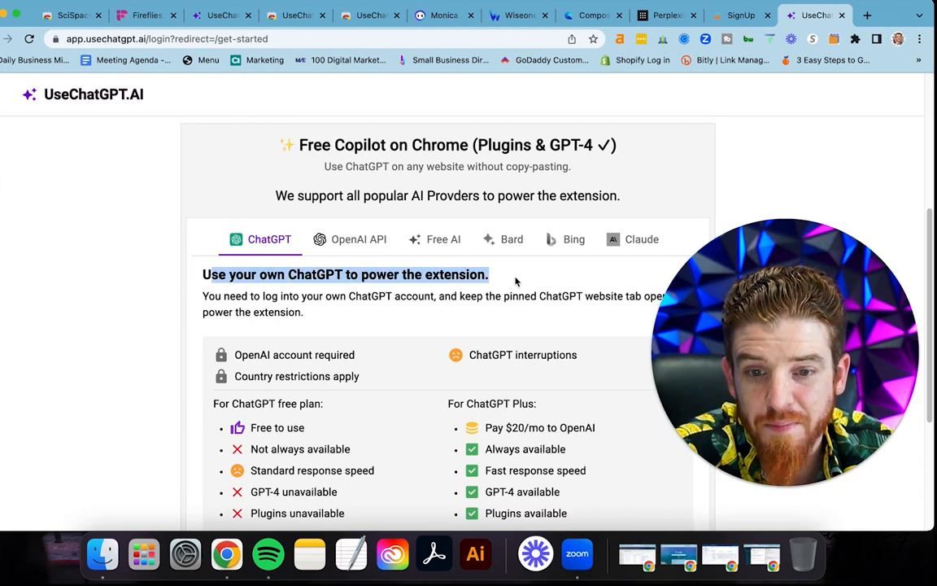
View the OpenAI API provider option and its details.
left_click(358, 239)
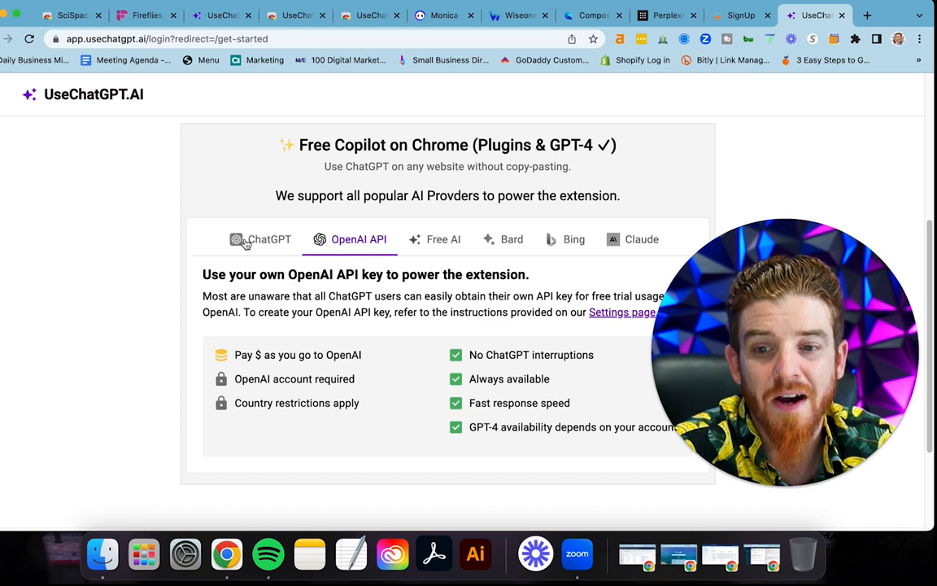
scroll("up", 3)
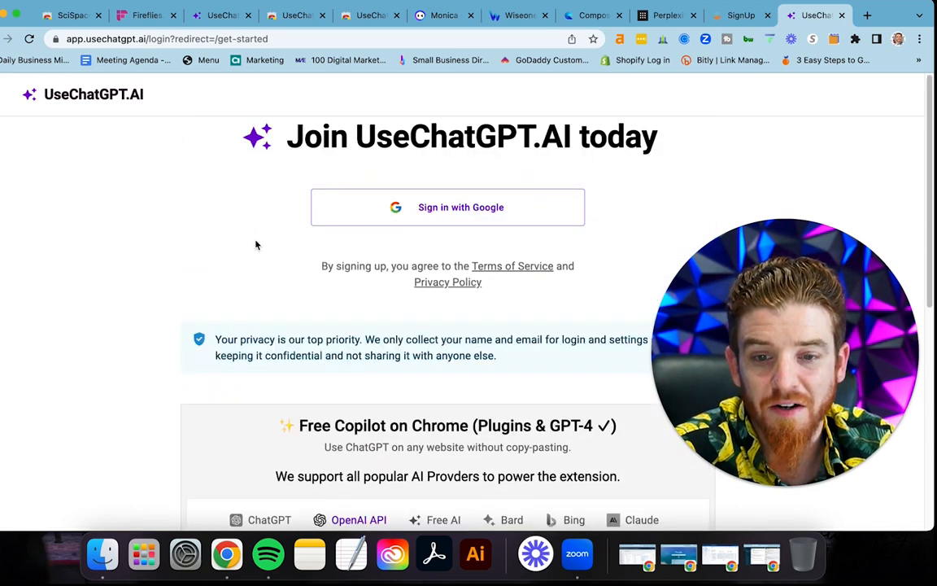
mouse_move(285, 237)
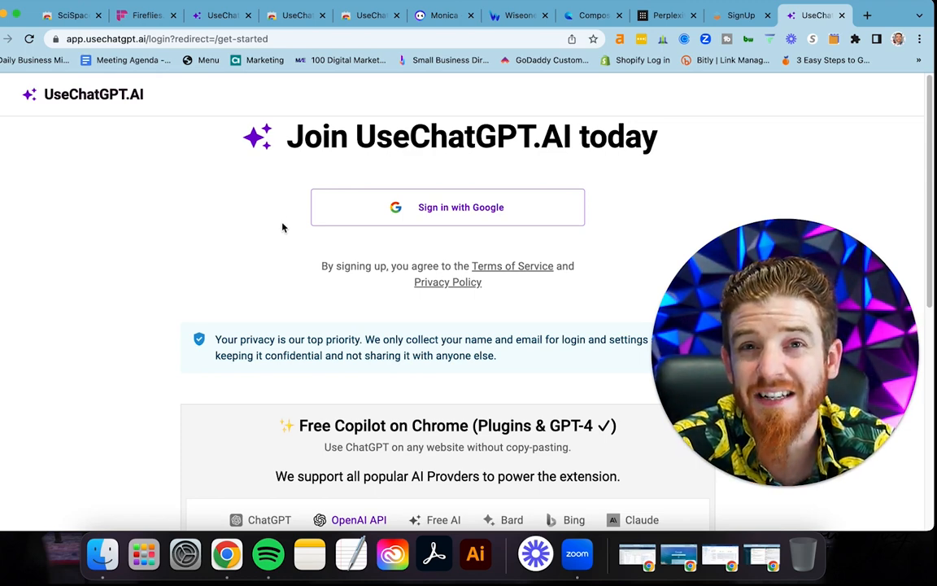
mouse_move(264, 267)
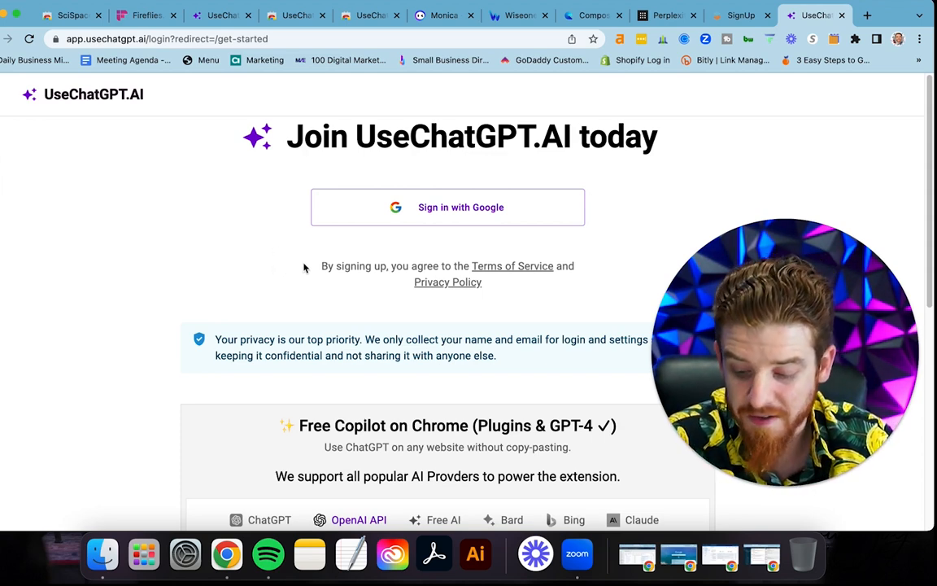
mouse_move(319, 228)
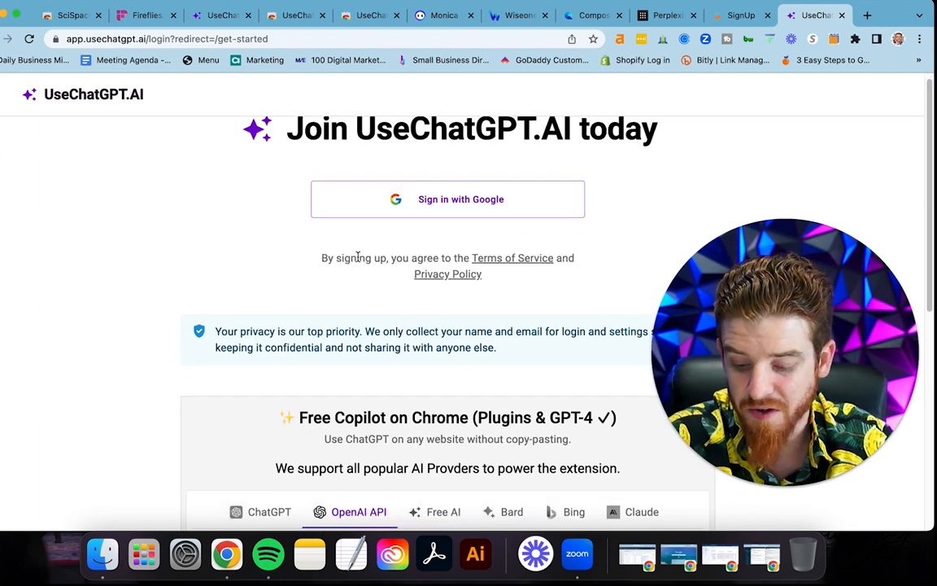
scroll("down", 3)
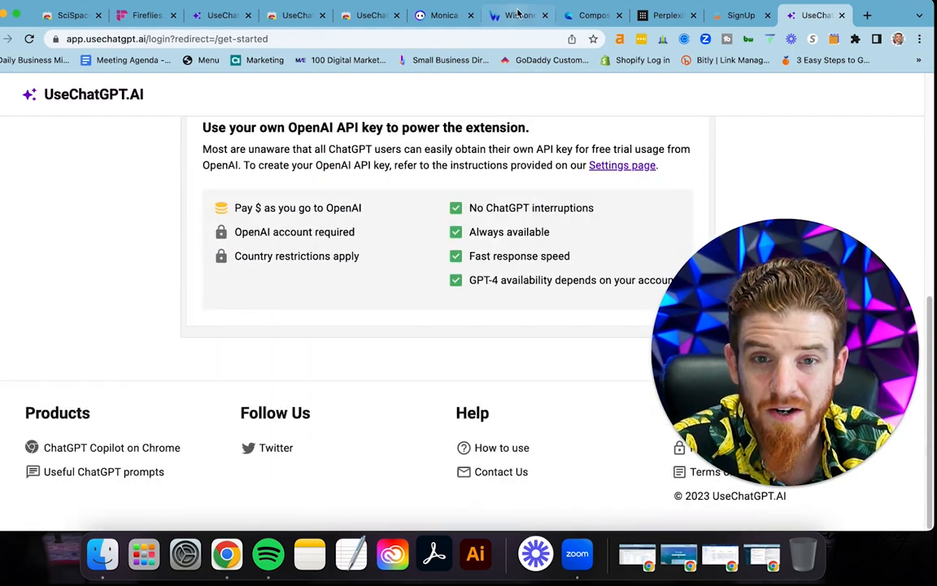
Browse the Wiseone homepage from its hero down to the 'Read more, know more' features.
left_click(517, 14)
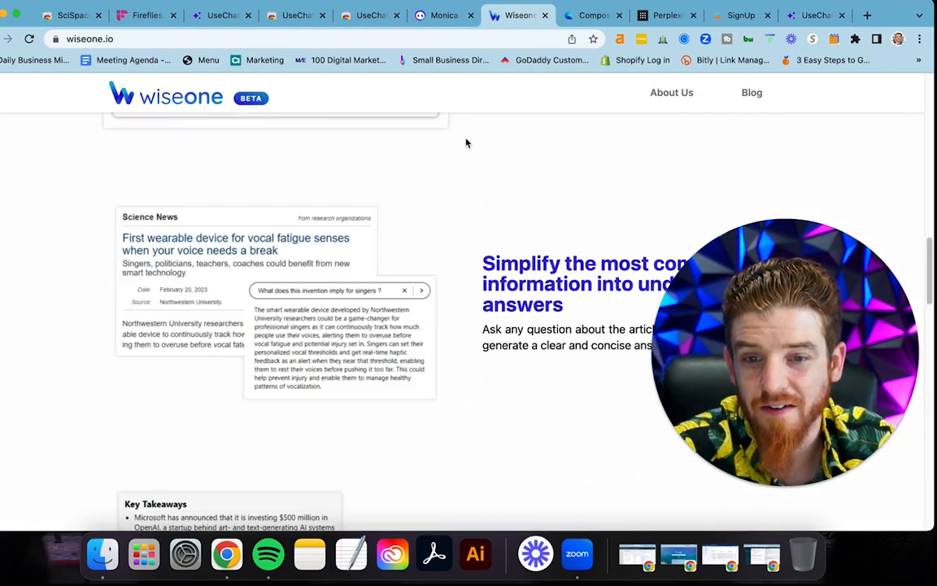
scroll("up", 3)
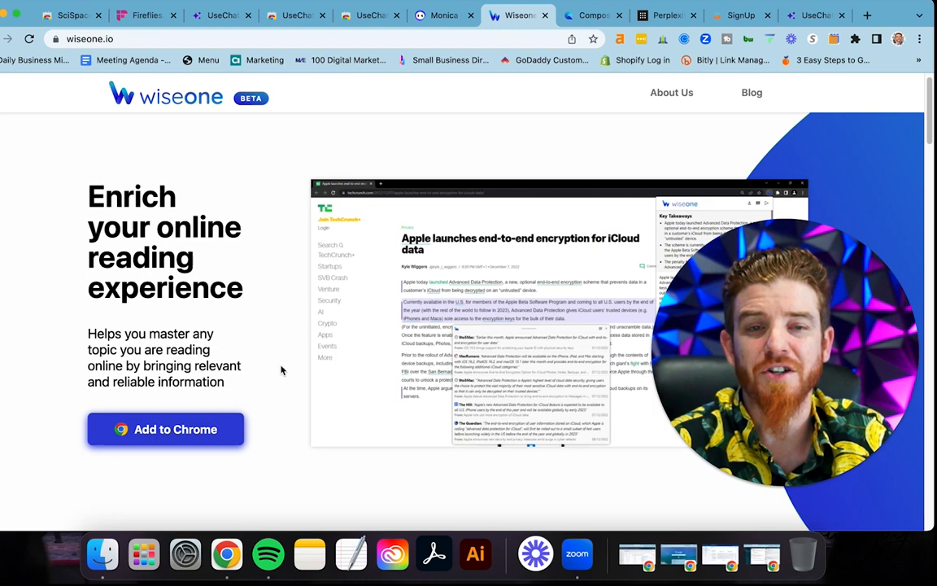
mouse_move(169, 368)
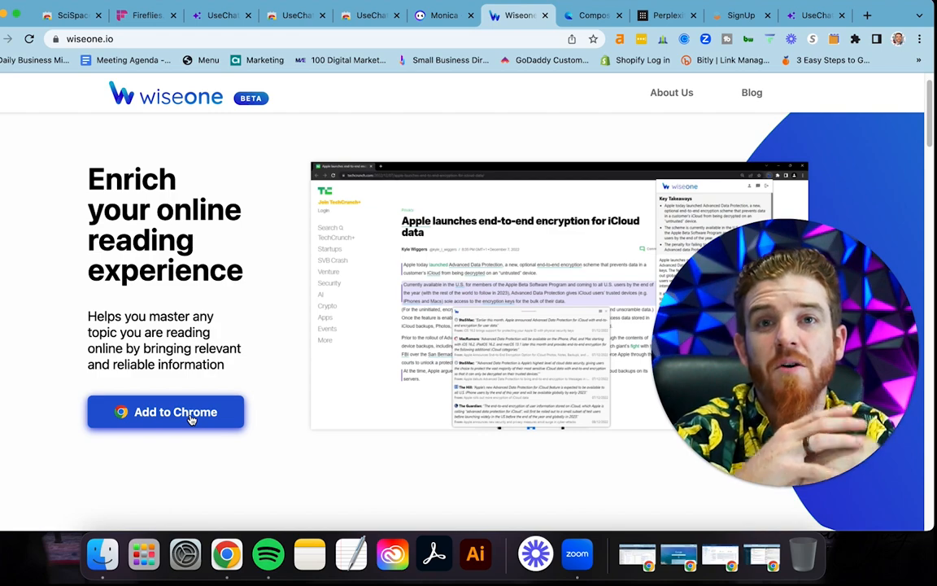
scroll("down", 3)
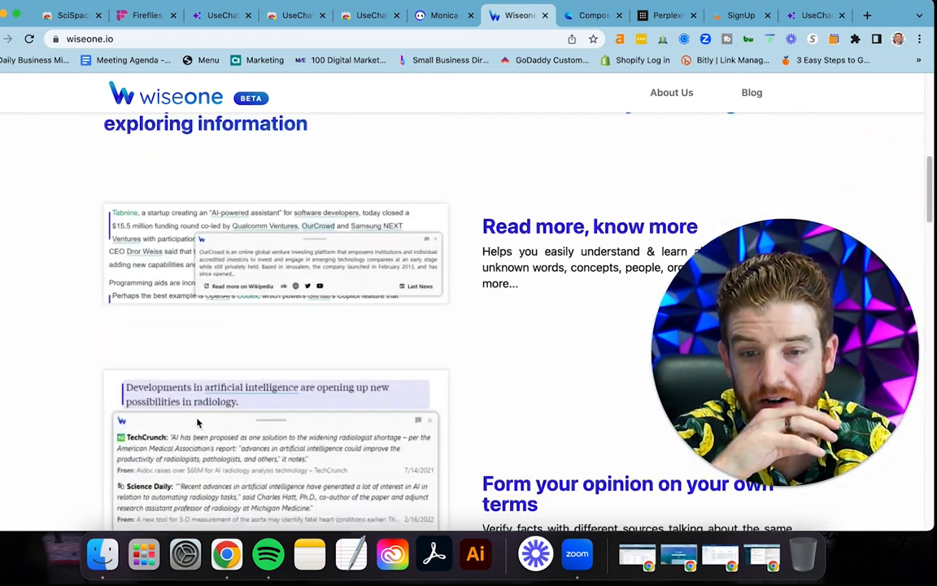
scroll("up", 3)
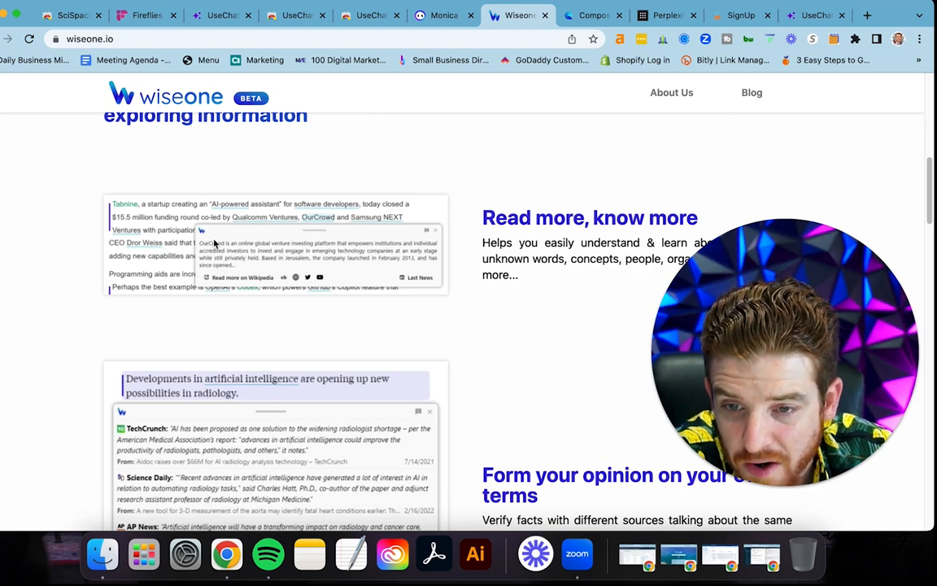
mouse_move(318, 221)
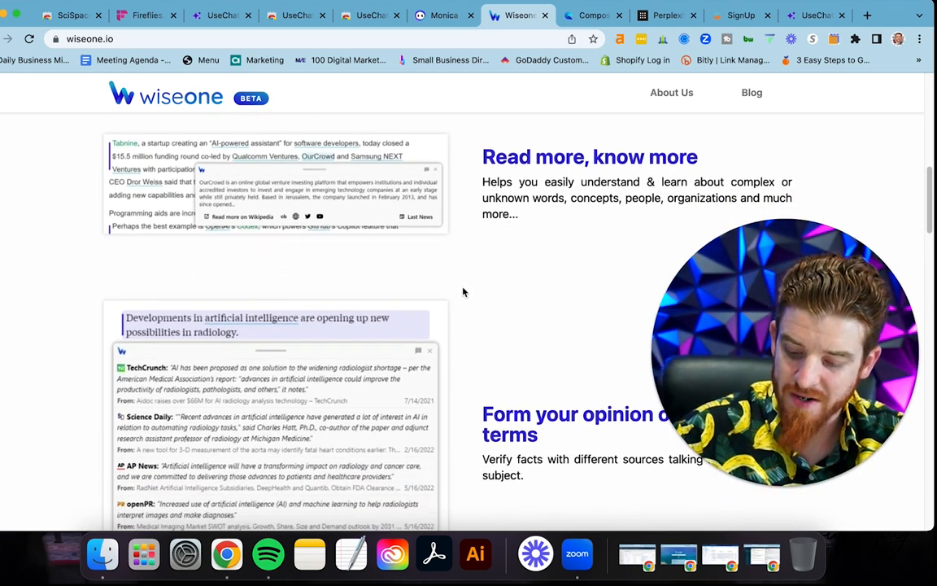
Browse compose.ai through its Autocomplete, Rephrase, Compose Email and Easy Email Reply features.
left_click(592, 15)
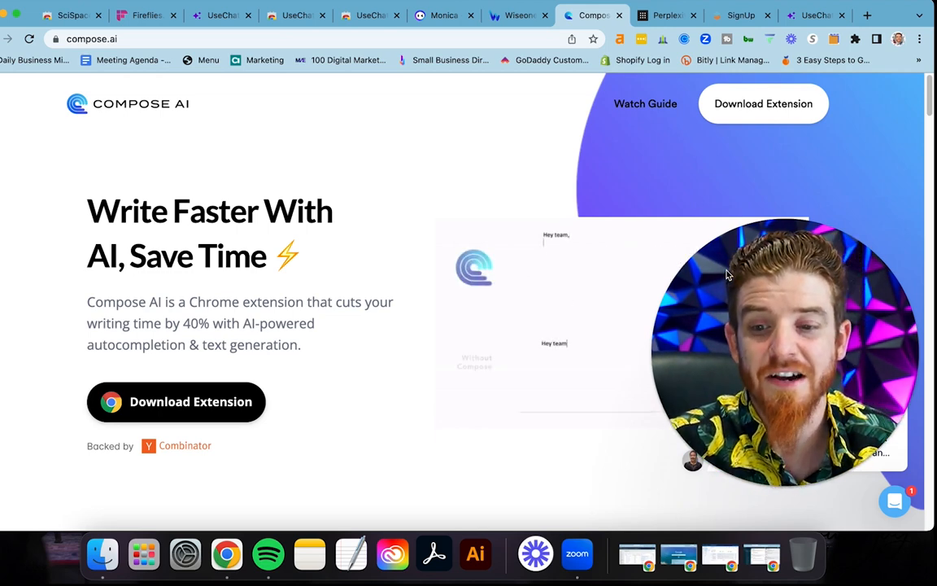
scroll("down", 3)
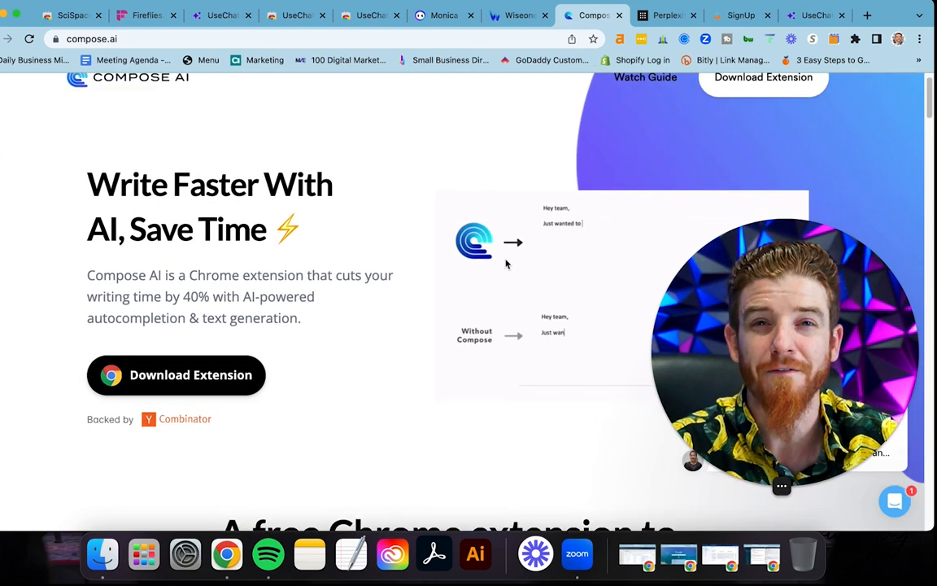
scroll("down", 3)
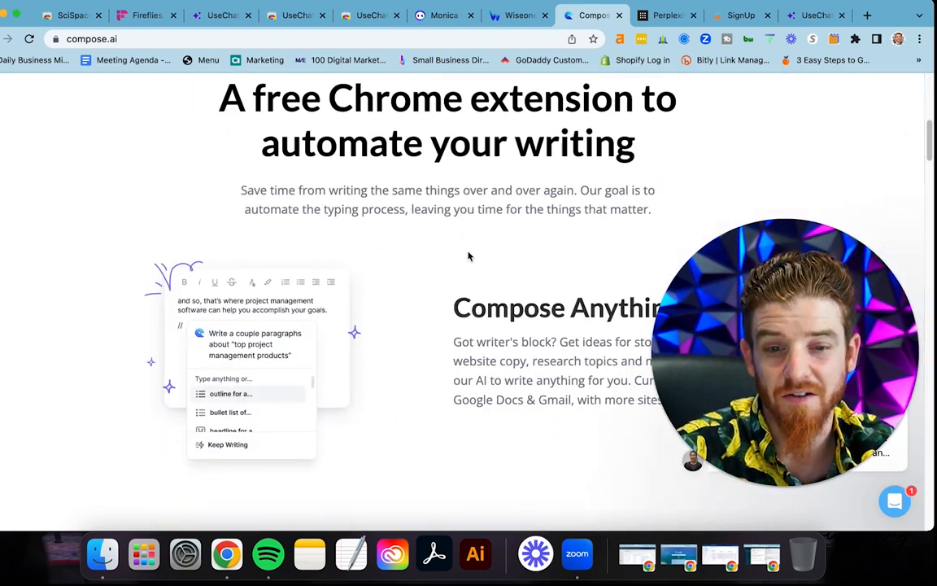
scroll("down", 3)
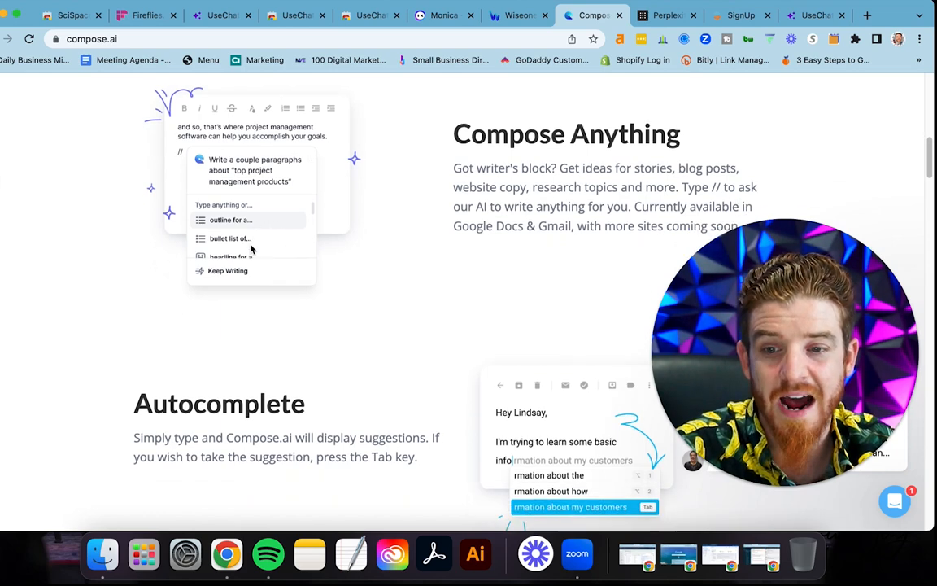
scroll("down", 3)
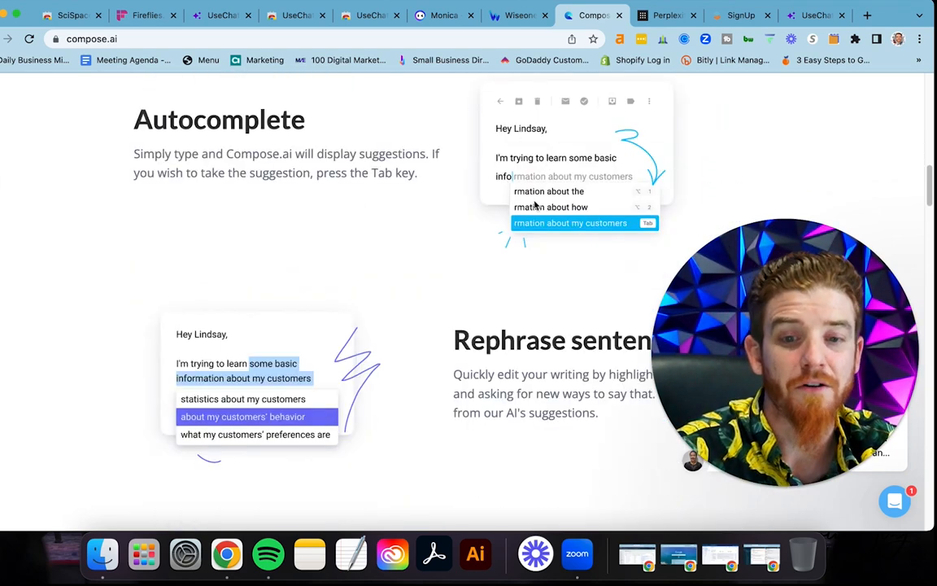
scroll("down", 3)
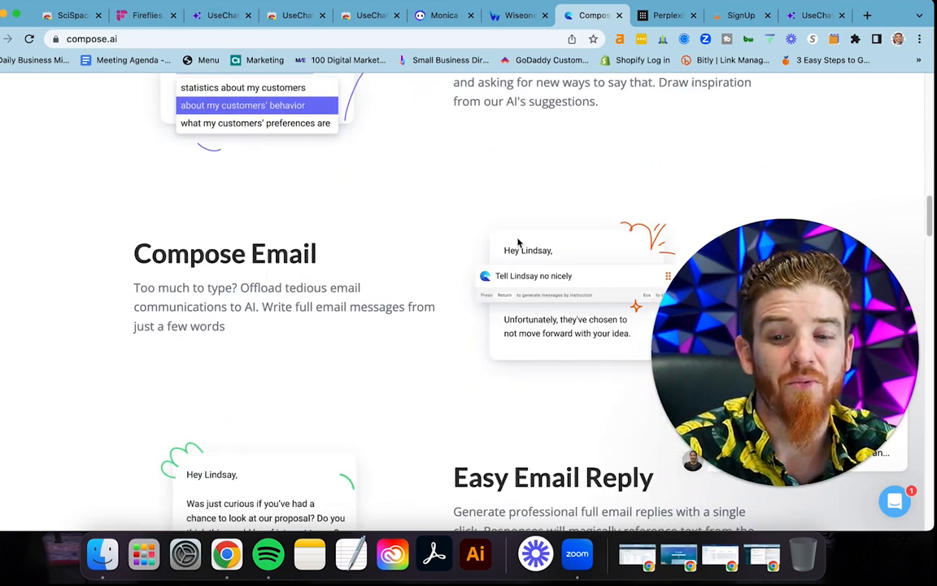
scroll("up", 3)
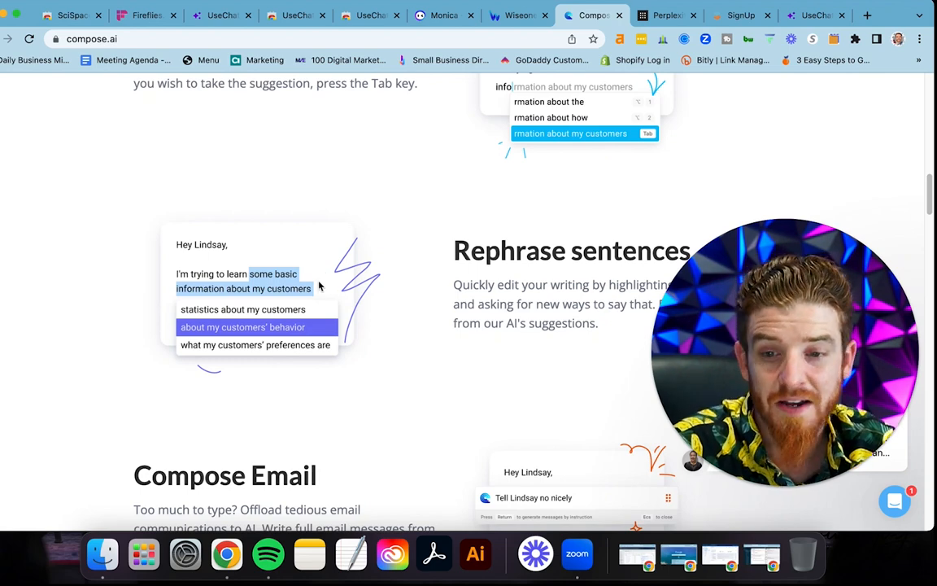
scroll("down", 3)
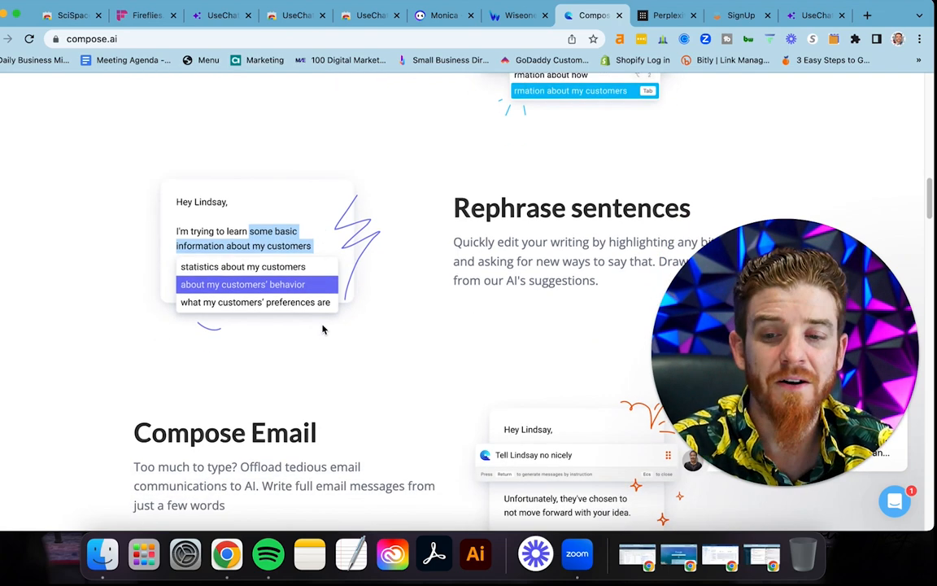
scroll("down", 3)
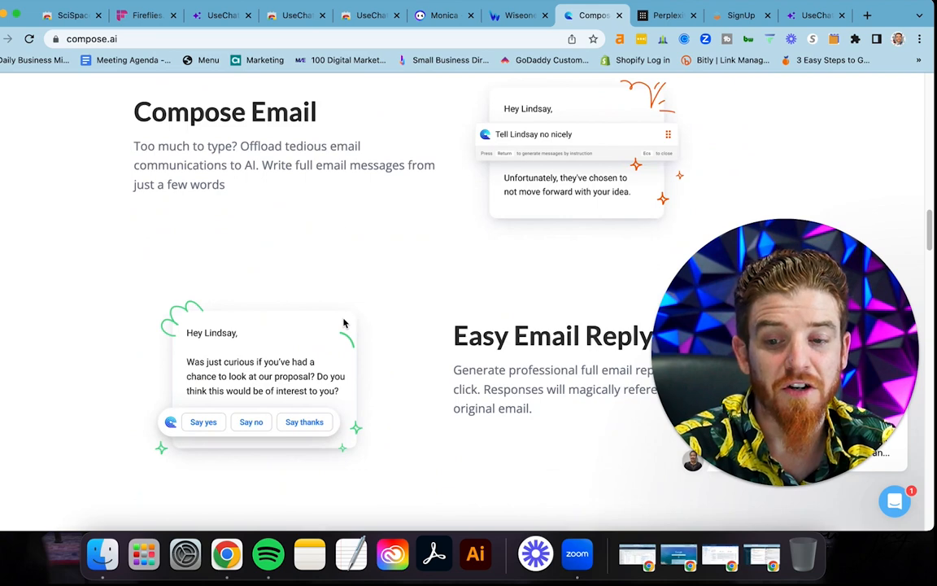
scroll("down", 3)
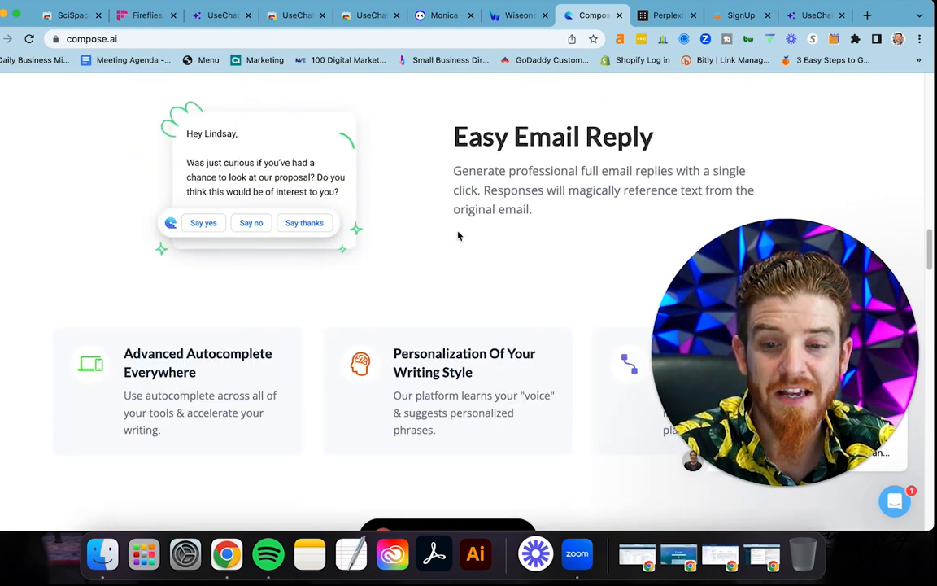
scroll("down", 3)
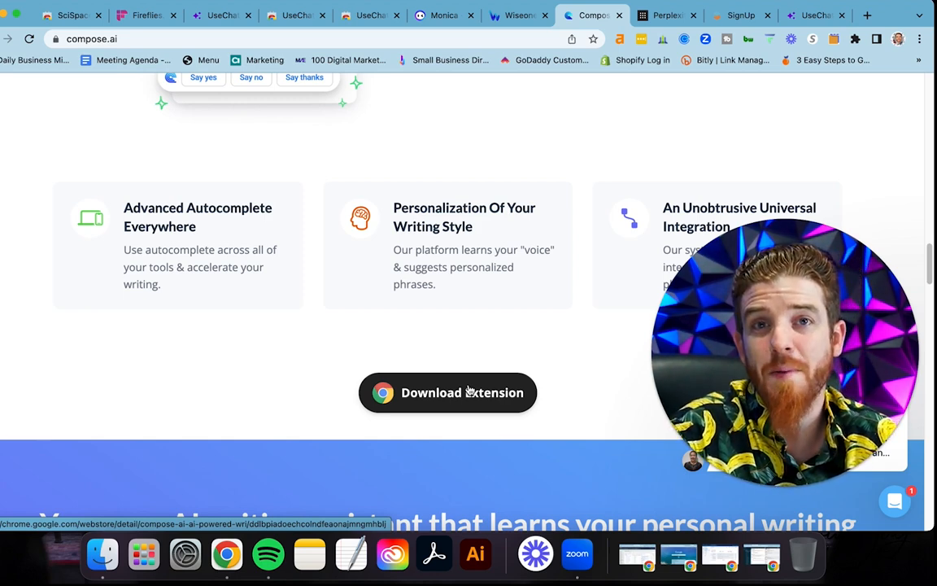
mouse_move(574, 122)
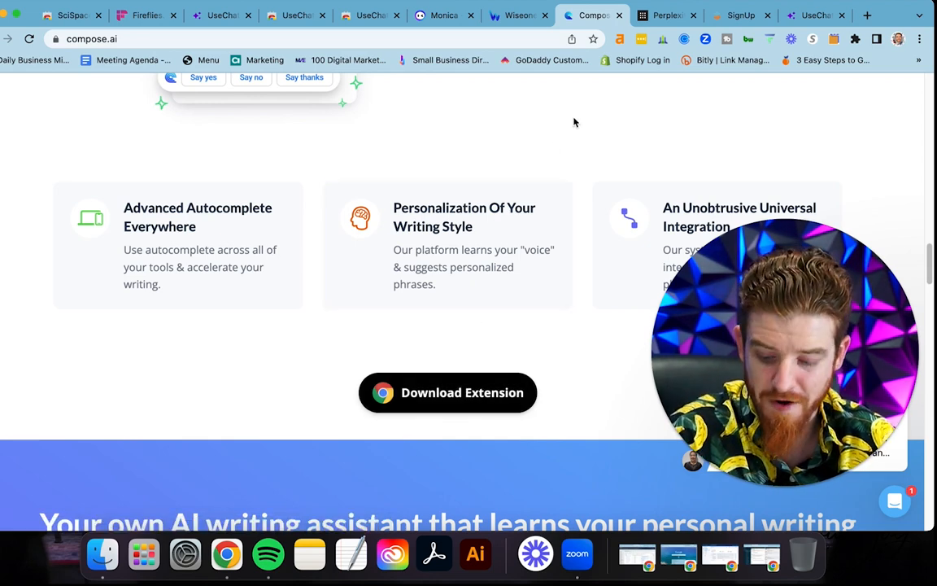
mouse_move(561, 208)
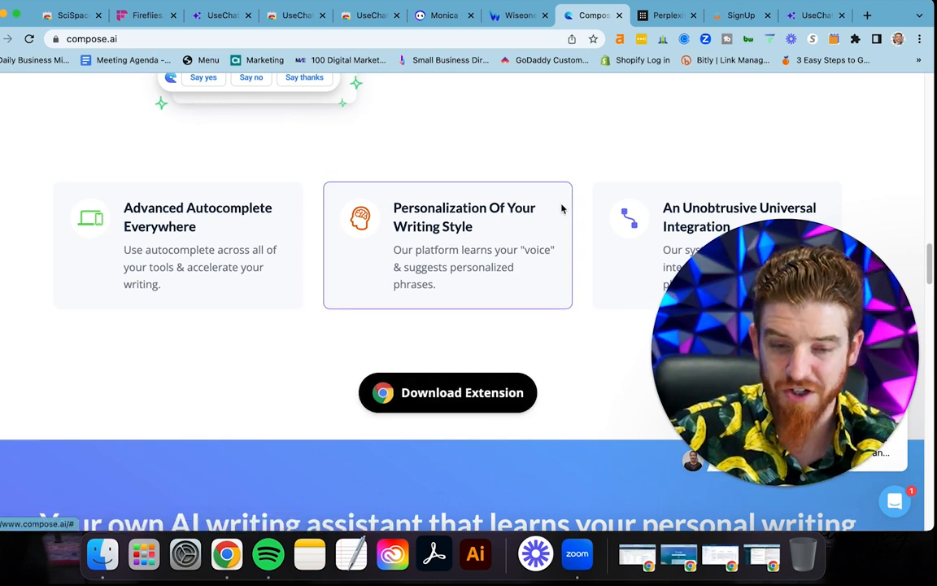
Highlight the Perplexity answer's claims that relativity was proven and tested over a century.
left_click(666, 14)
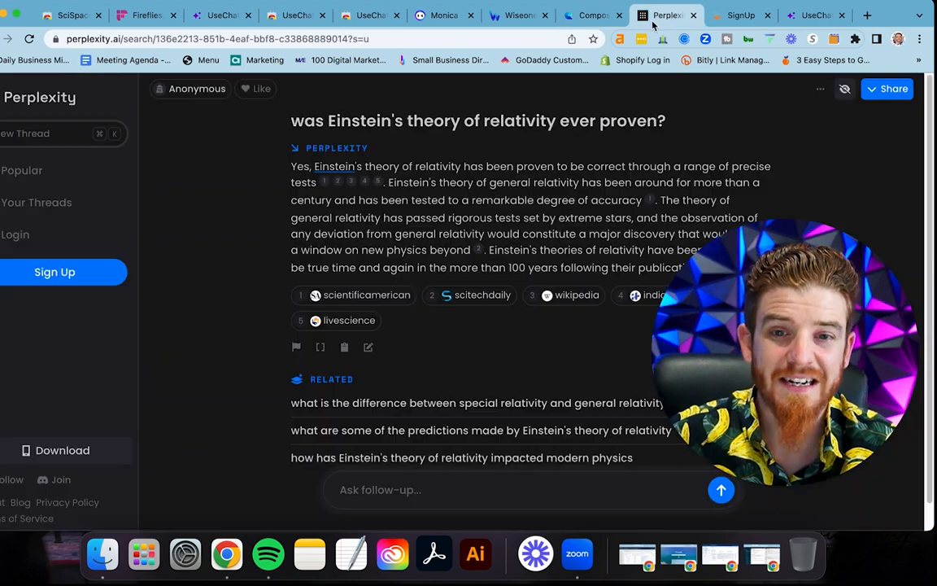
mouse_move(397, 189)
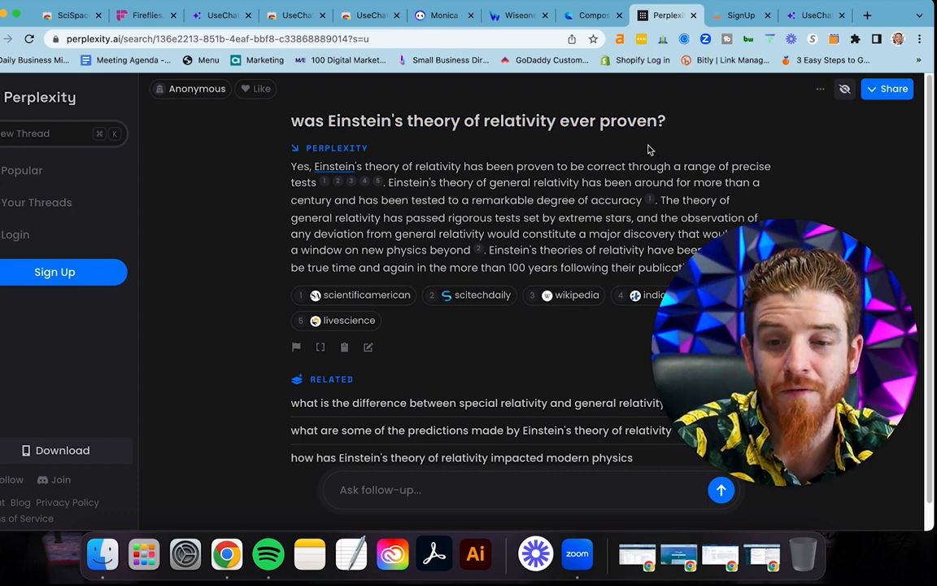
mouse_move(410, 163)
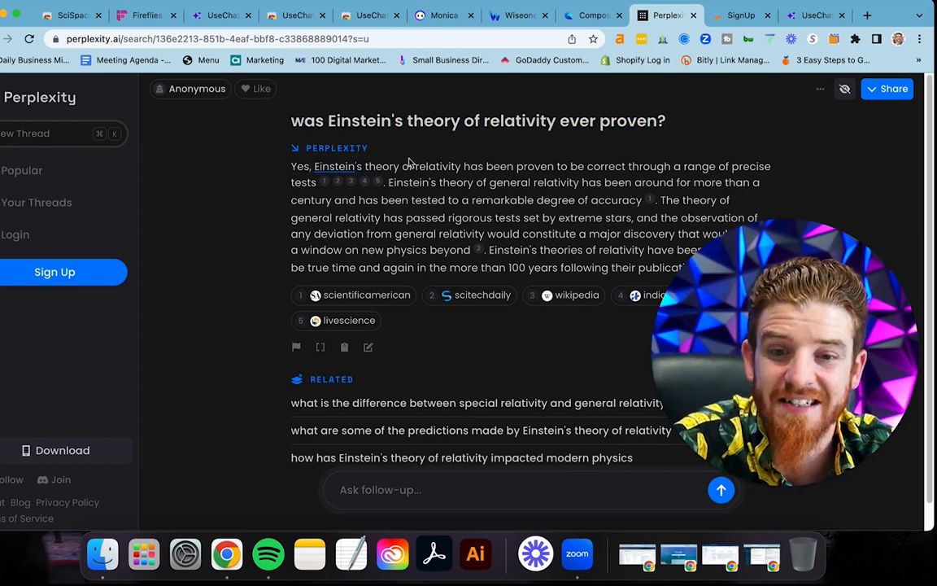
left_click_drag(414, 166, 677, 166)
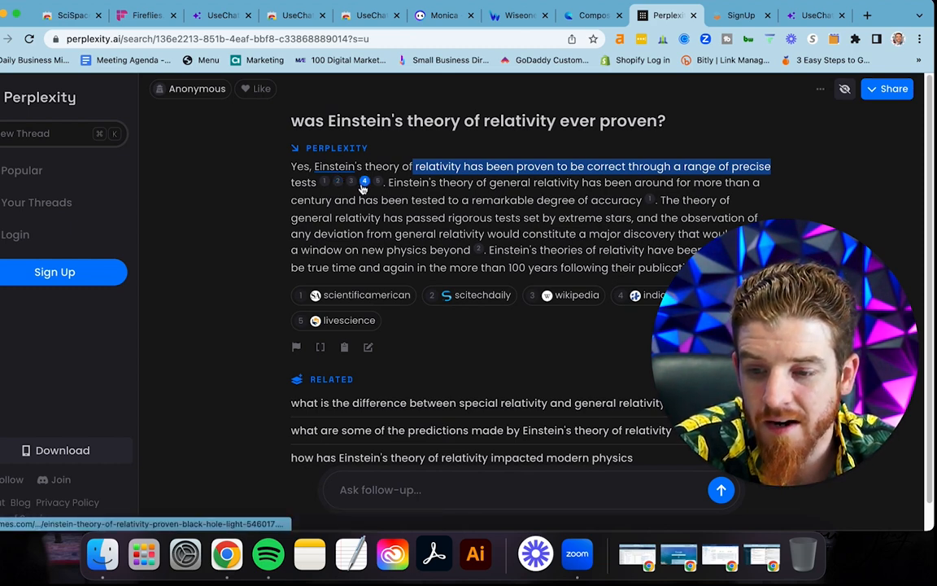
mouse_move(377, 182)
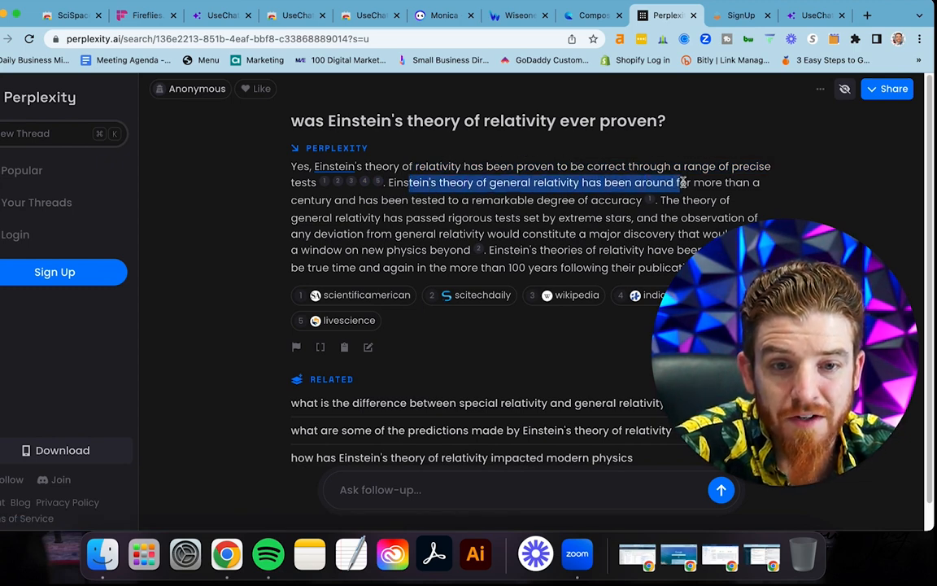
left_click_drag(667, 182, 404, 200)
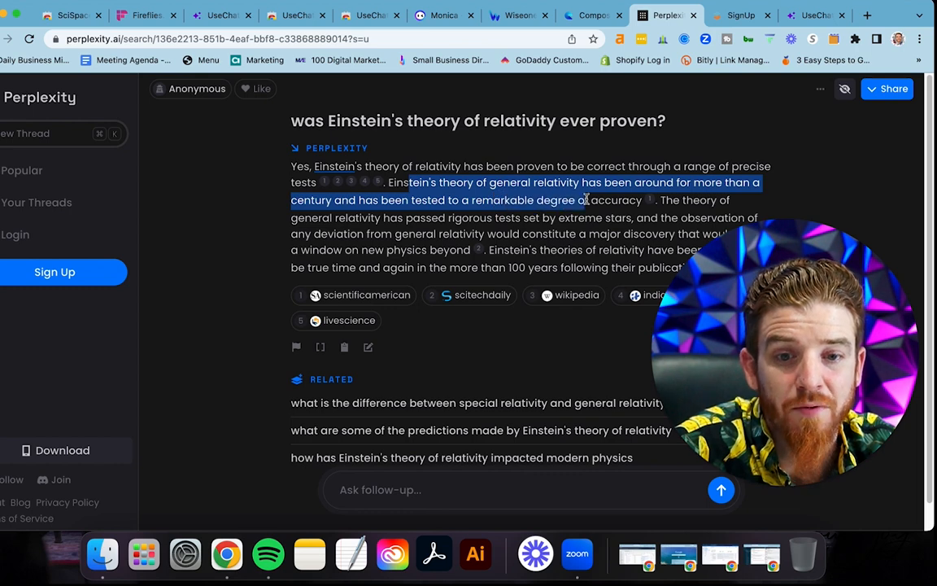
mouse_move(648, 200)
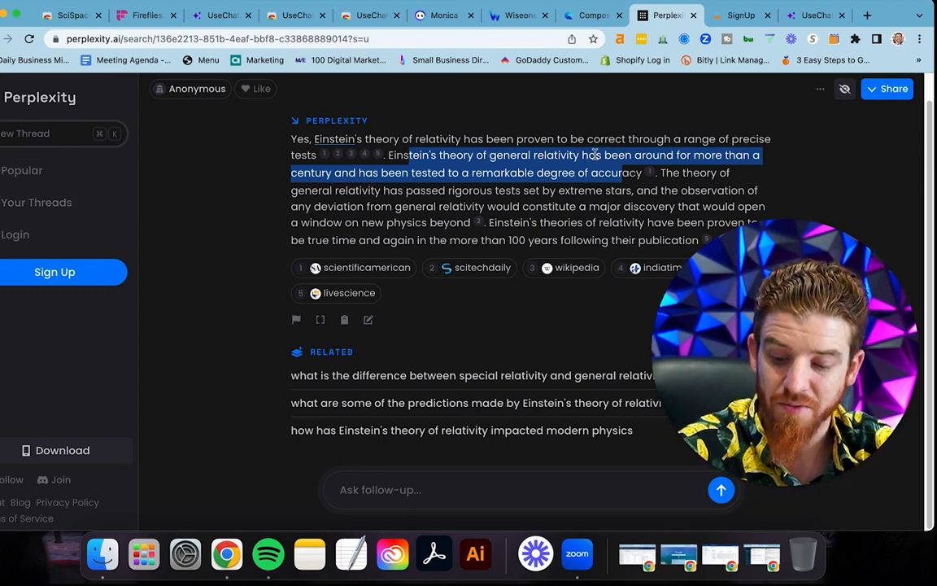
left_click(742, 15)
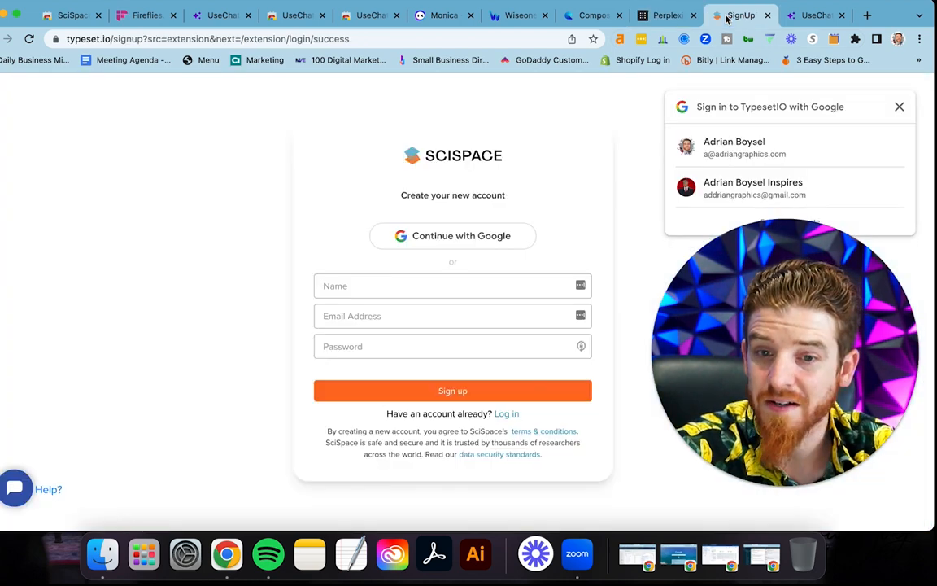
left_click(814, 15)
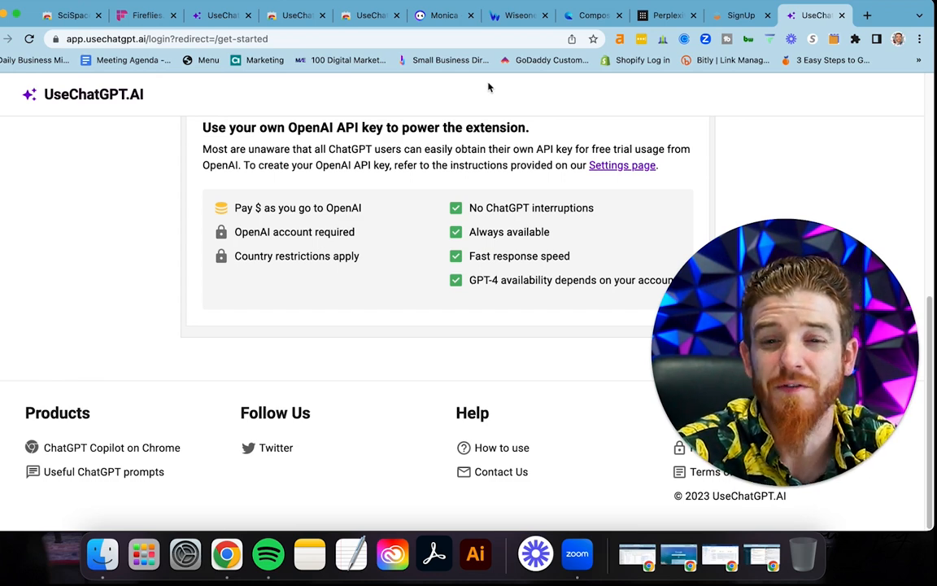
left_click(68, 14)
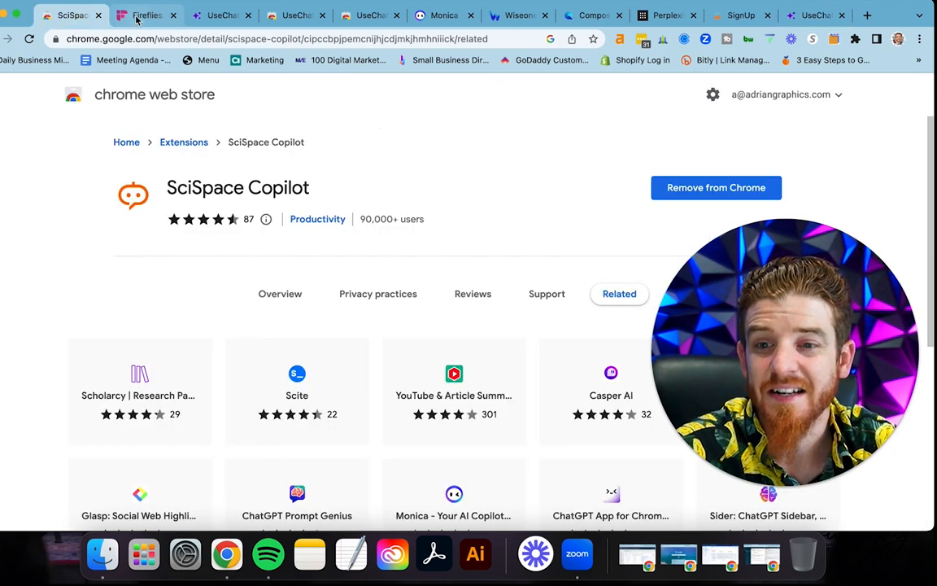
left_click(145, 15)
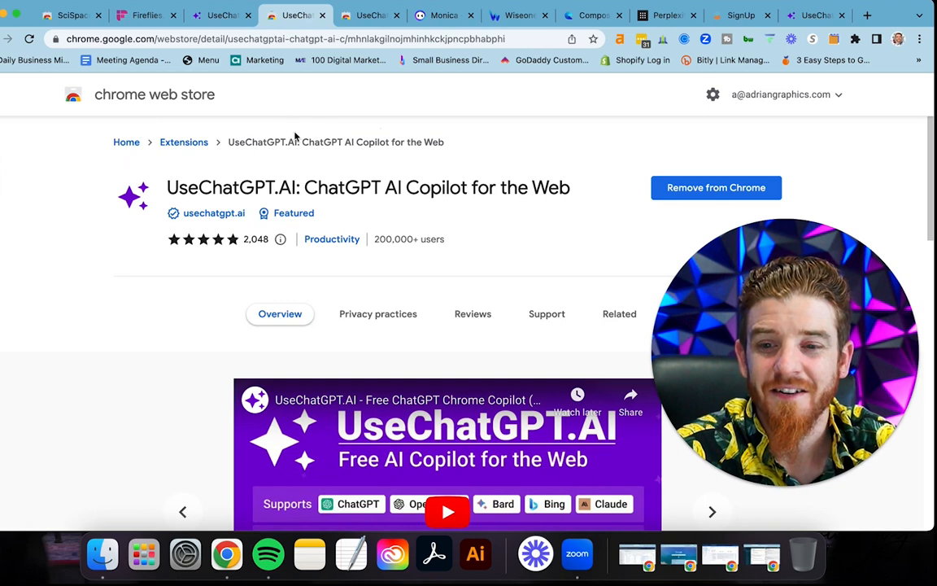
left_click(443, 15)
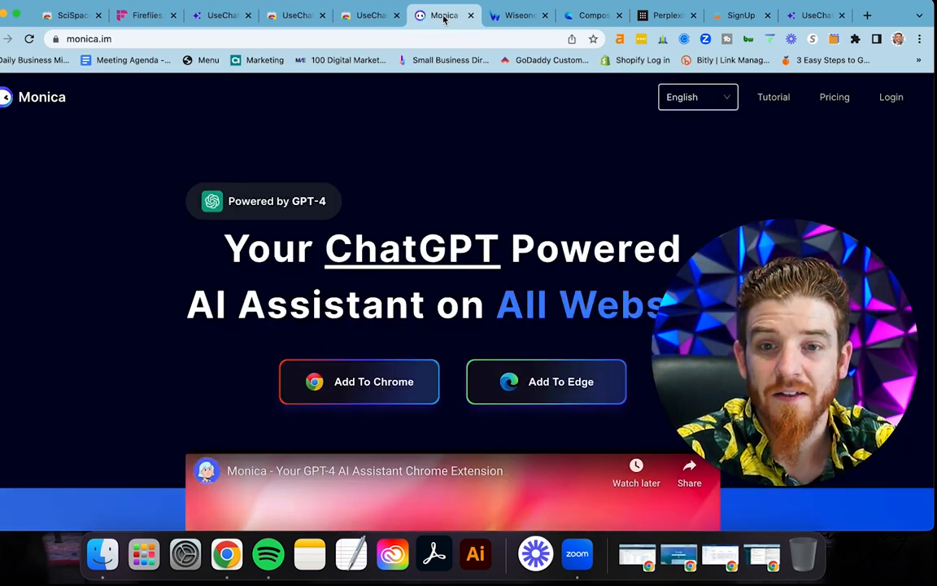
left_click(518, 15)
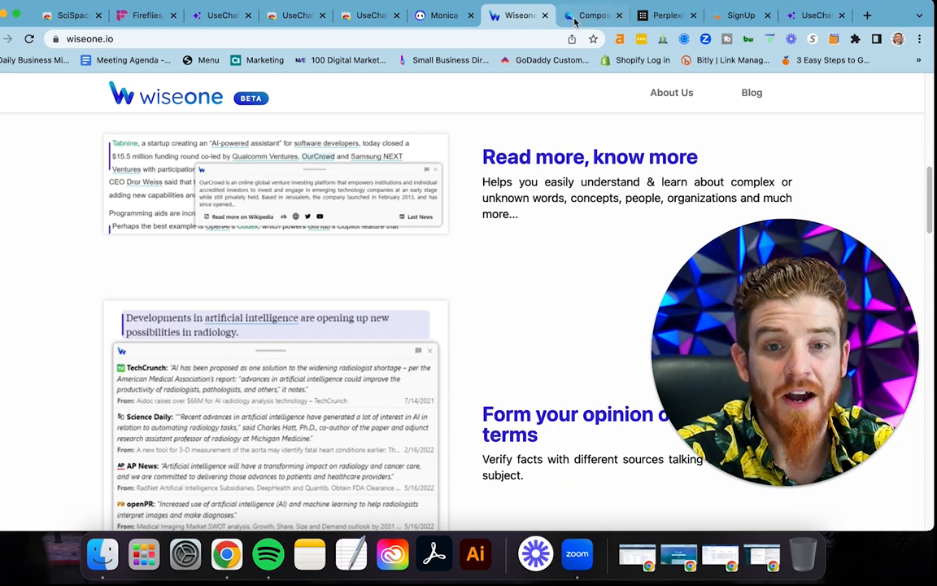
left_click(589, 15)
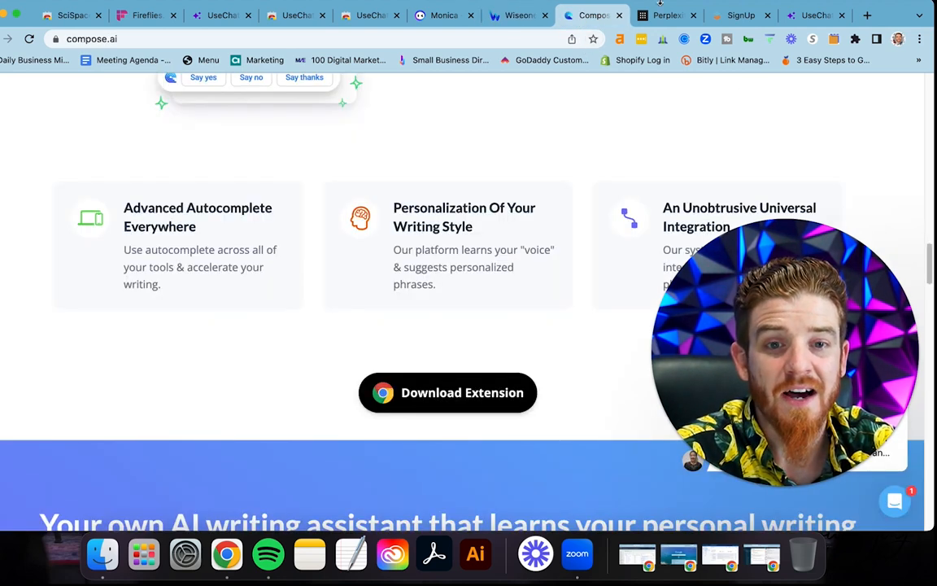
left_click(665, 15)
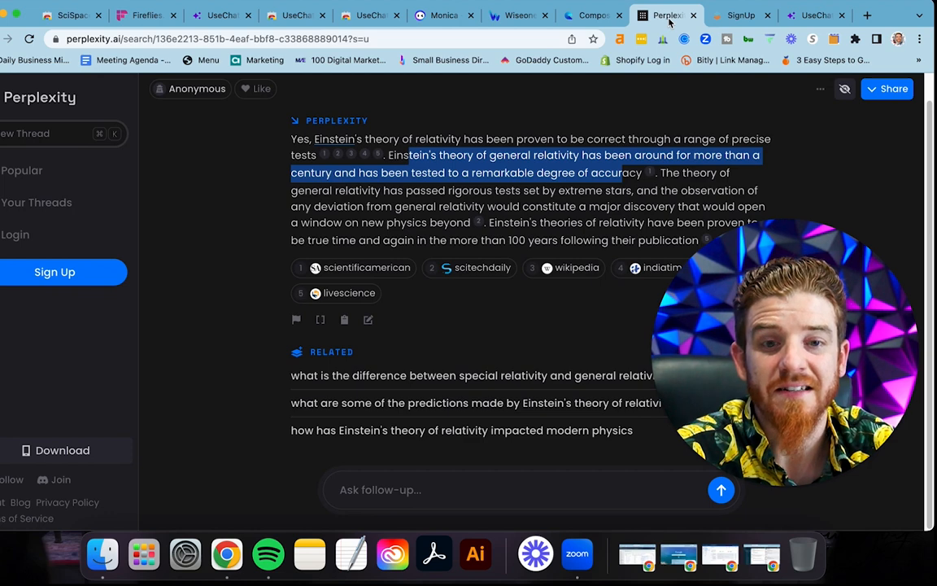